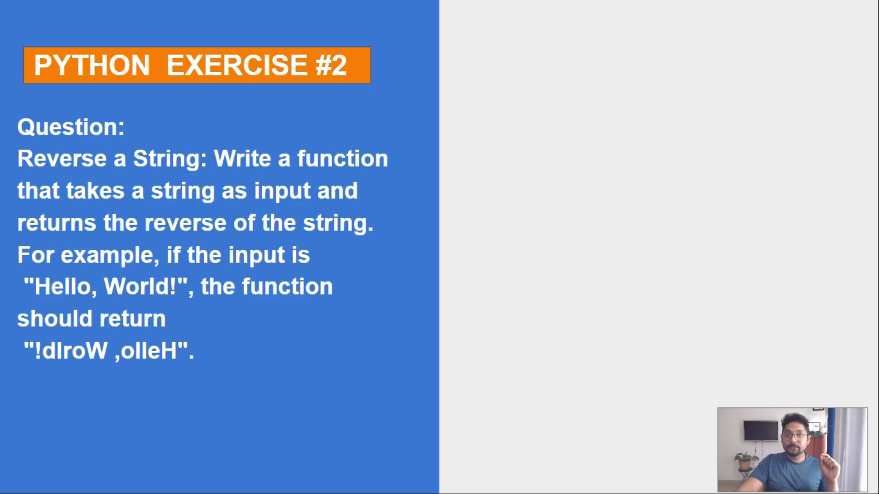
{"action": "double_click", "coordinate": [100, 159]}
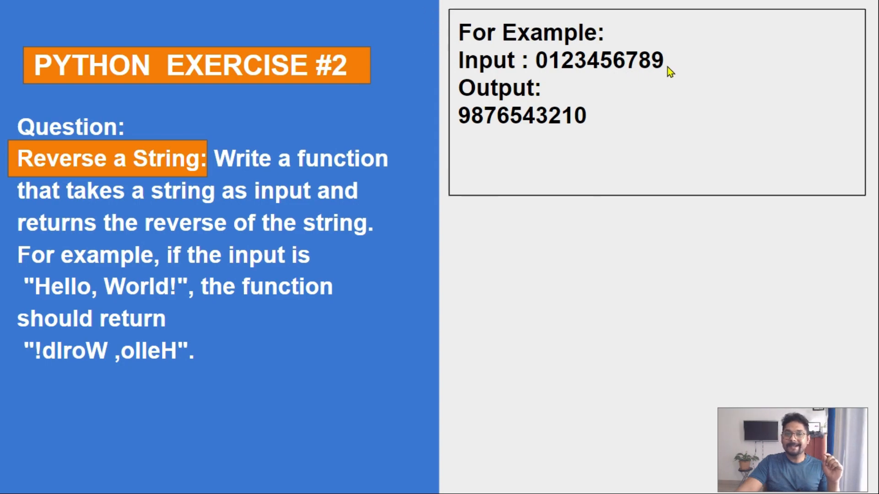
{"action": "mouse_move", "coordinate": [558, 143]}
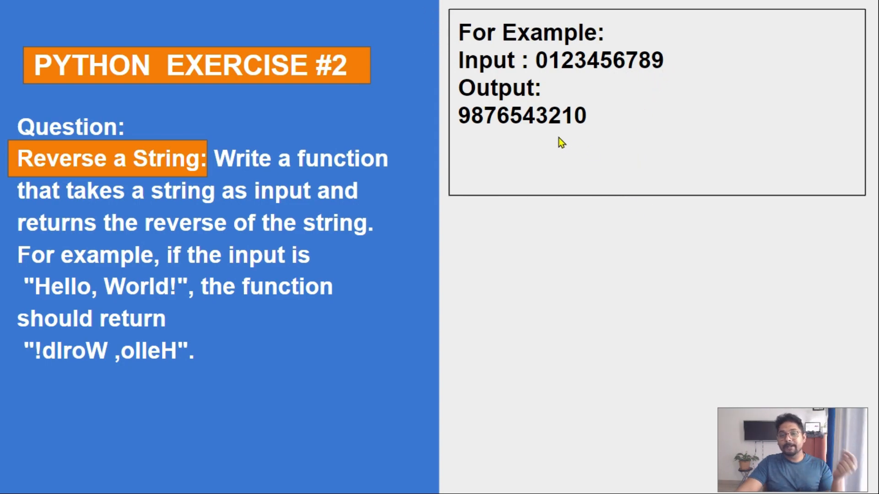
{"action": "mouse_move", "coordinate": [583, 257]}
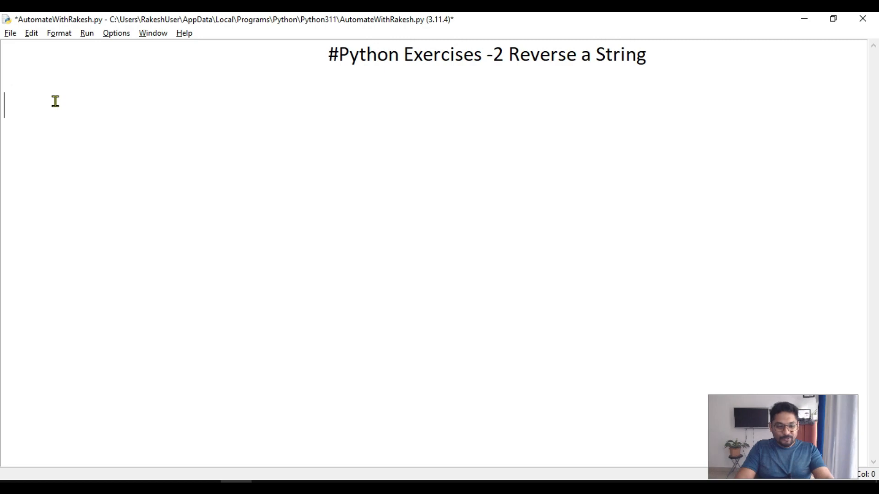
Type the comment #slicing= A[start:stop:step] on the line below the title
{"action": "type", "text": "#slic"}
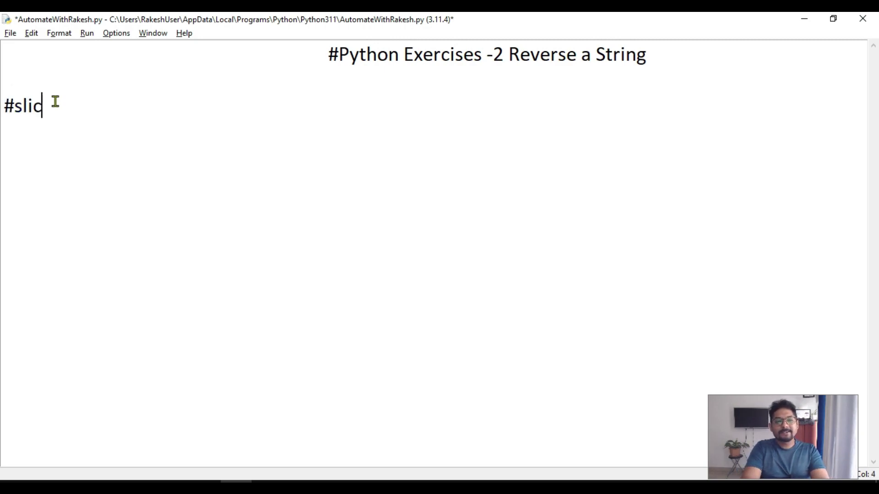
{"action": "type", "text": "ing"}
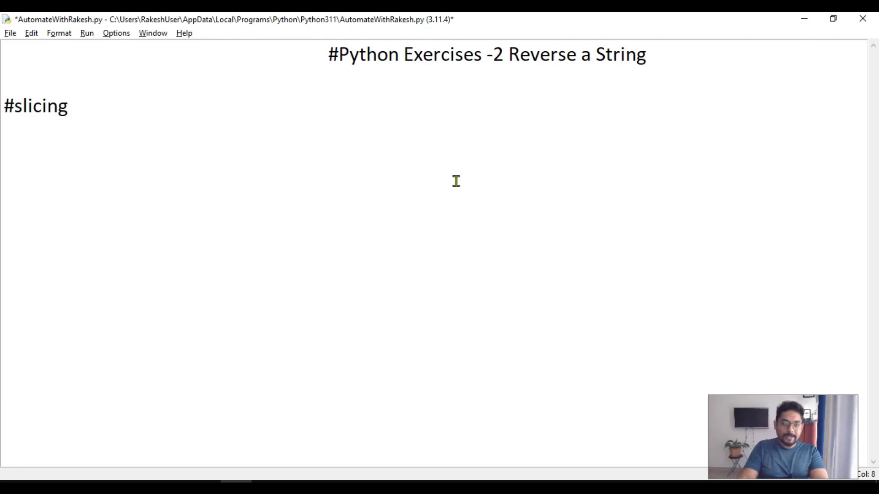
{"action": "type", "text": "= A["}
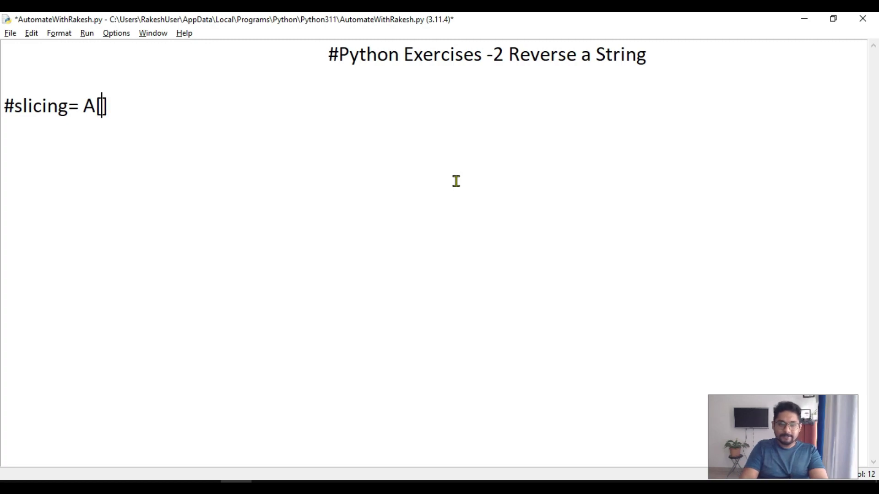
{"action": "type", "text": "st"}
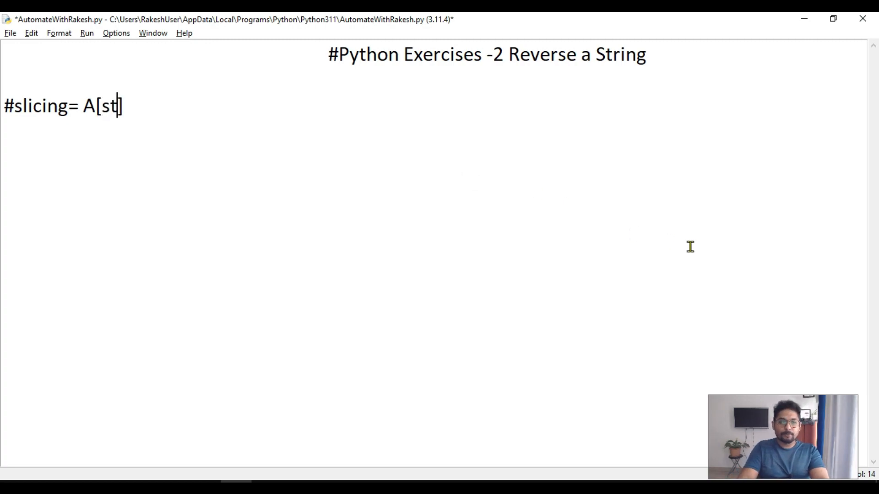
{"action": "type", "text": "art]"}
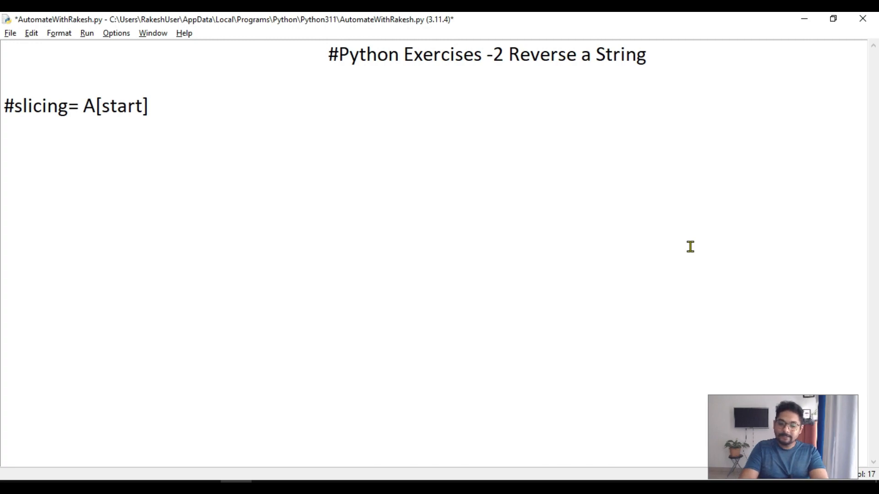
{"action": "type", "text": ":"}
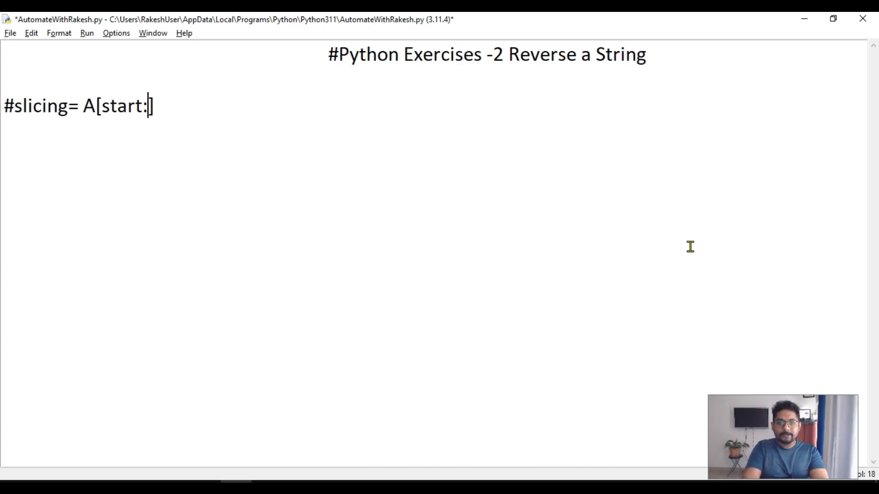
{"action": "type", "text": "stop"}
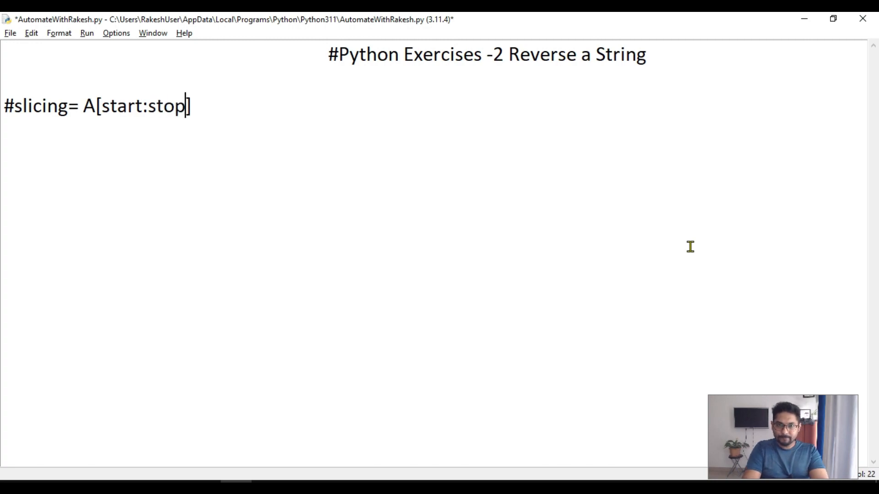
{"action": "type", "text": ":"}
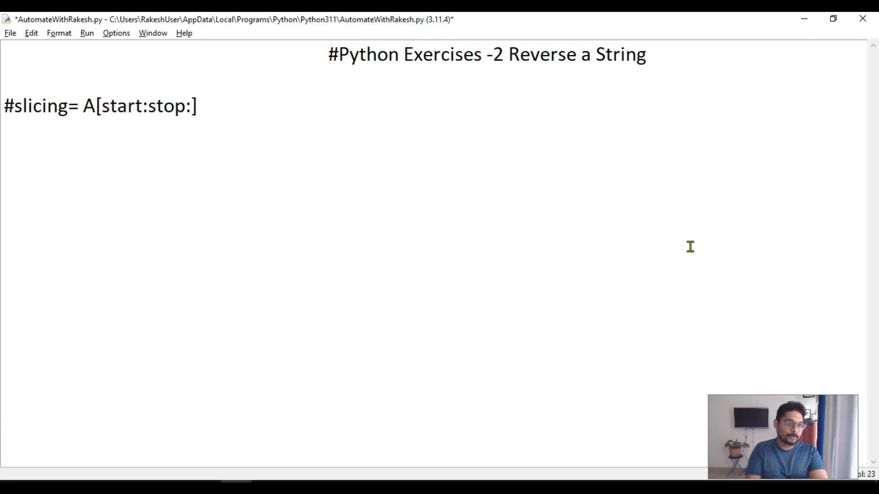
{"action": "type", "text": "1"}
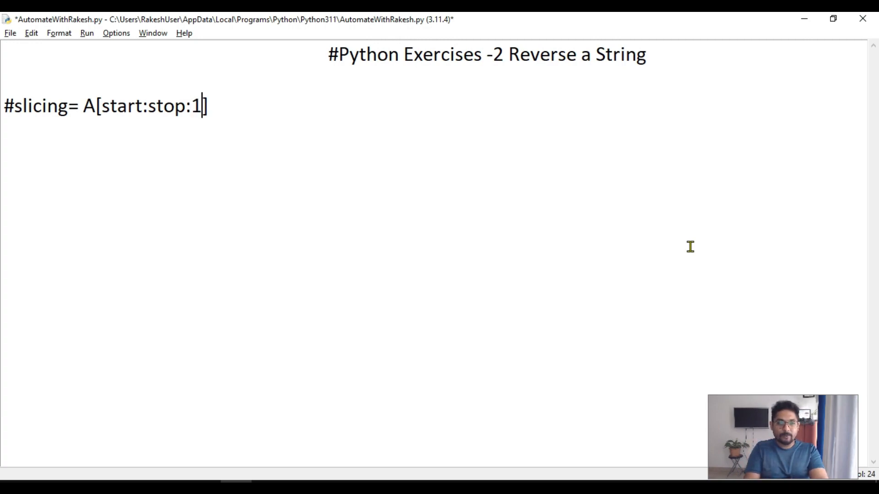
{"action": "type", "text": "step"}
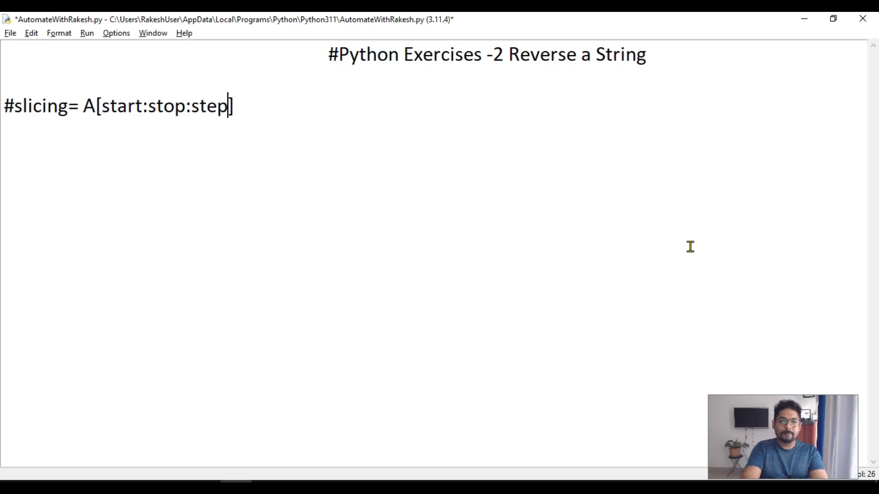
{"action": "type", "text": "]"}
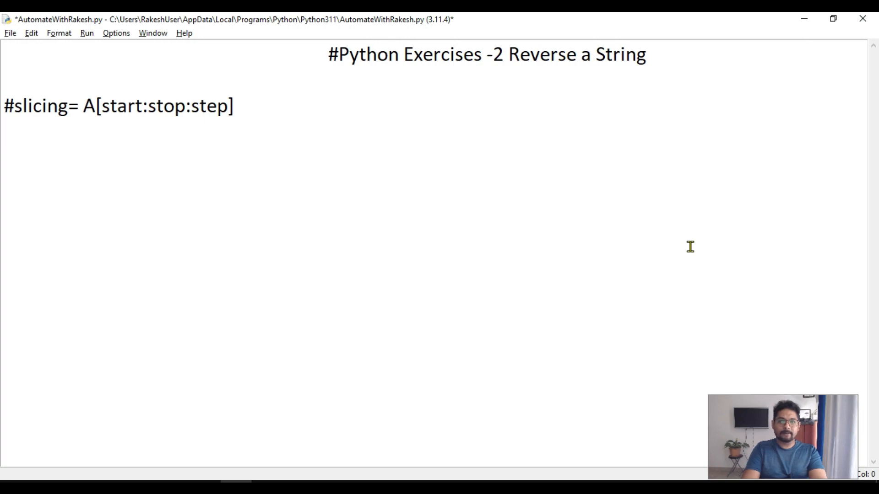
{"action": "type", "text": "A"}
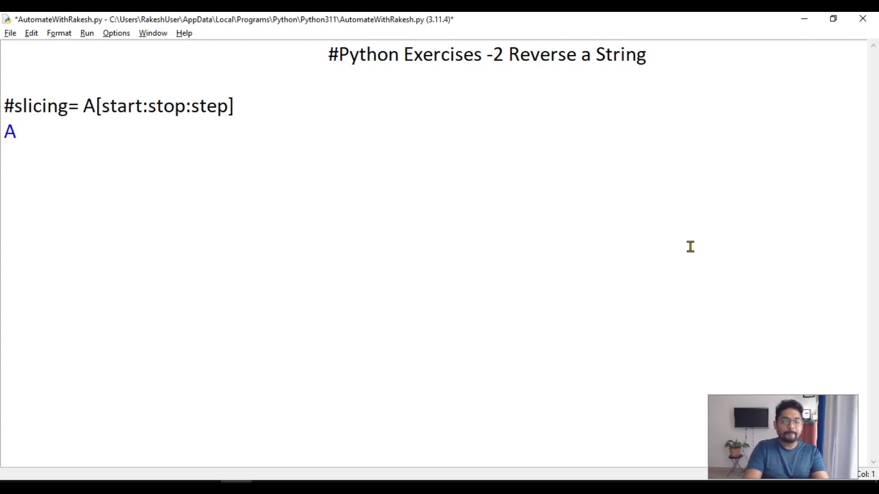
{"action": "type", "text": "="}
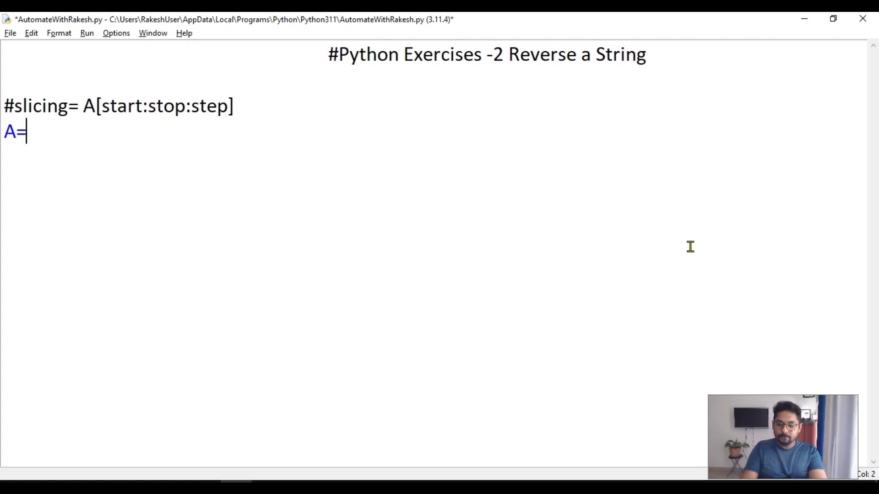
{"action": "type", "text": "0123456"}
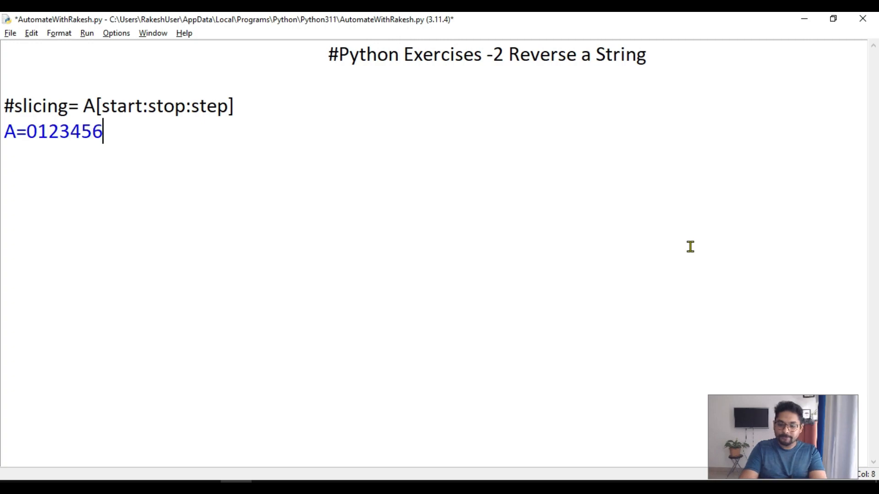
{"action": "type", "text": "789"}
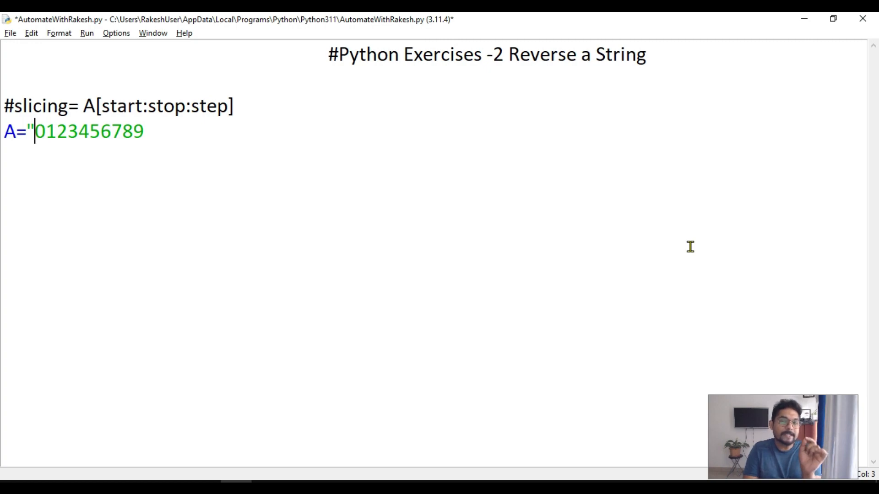
{"action": "key", "text": "Right"}
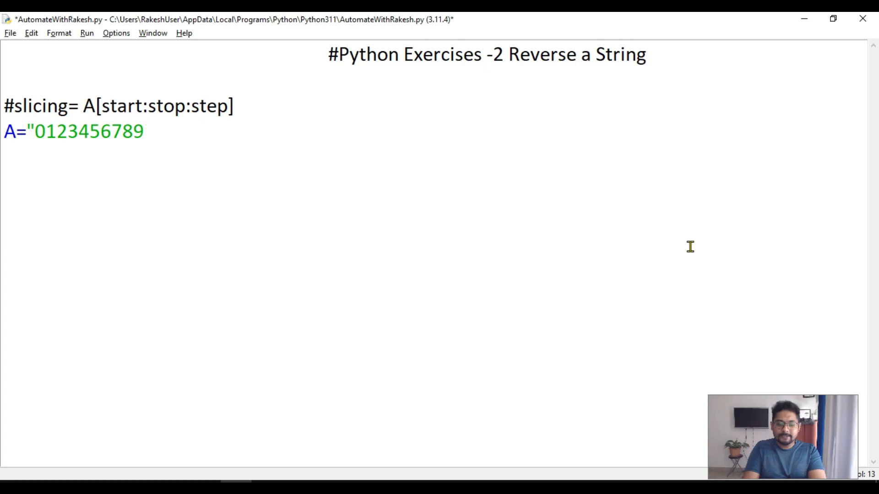
{"action": "type", "text": "\""}
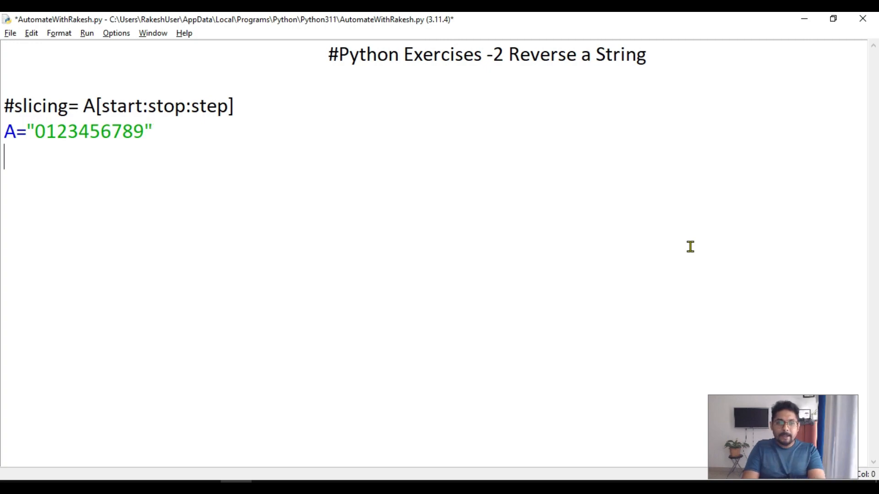
{"action": "mouse_move", "coordinate": [117, 141]}
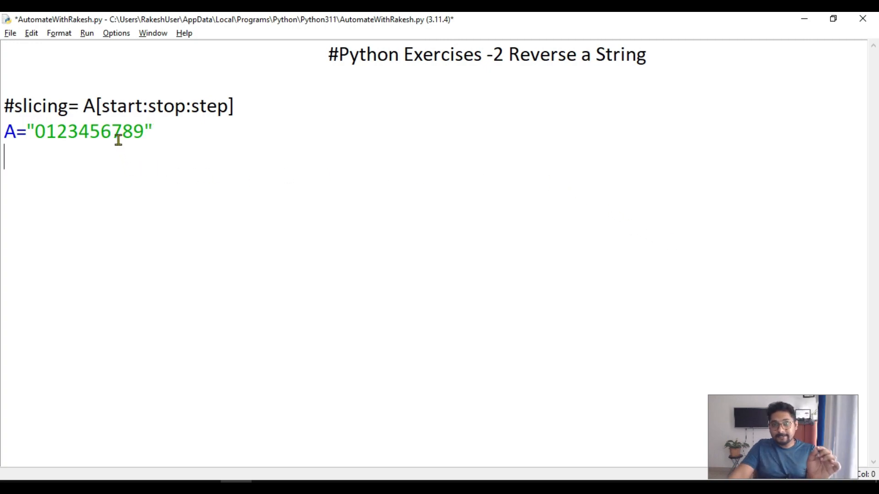
{"action": "left_click", "coordinate": [41, 133]}
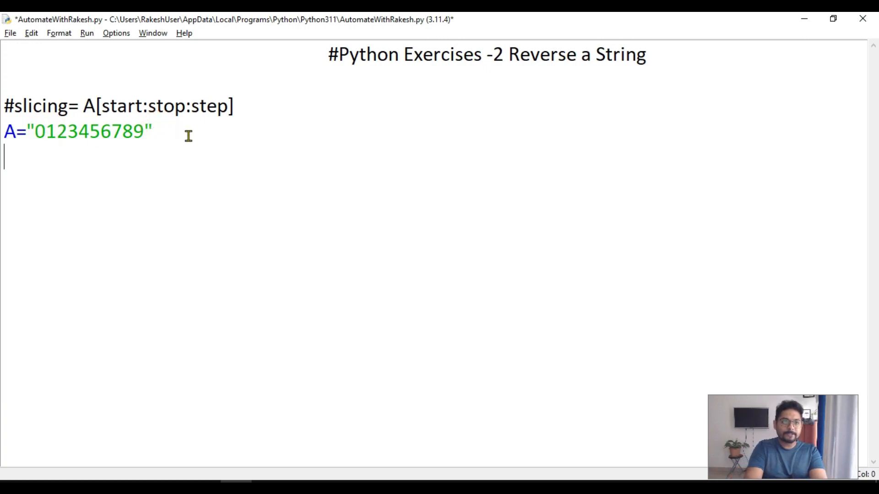
Write print(A[1:7:1]) to slice A from index 1 to 7 with step 1
{"action": "type", "text": "print"}
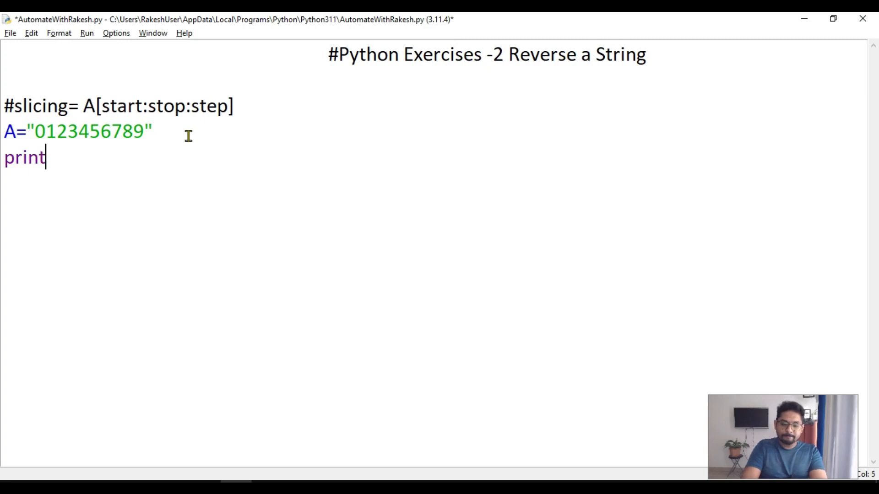
{"action": "type", "text": "()"}
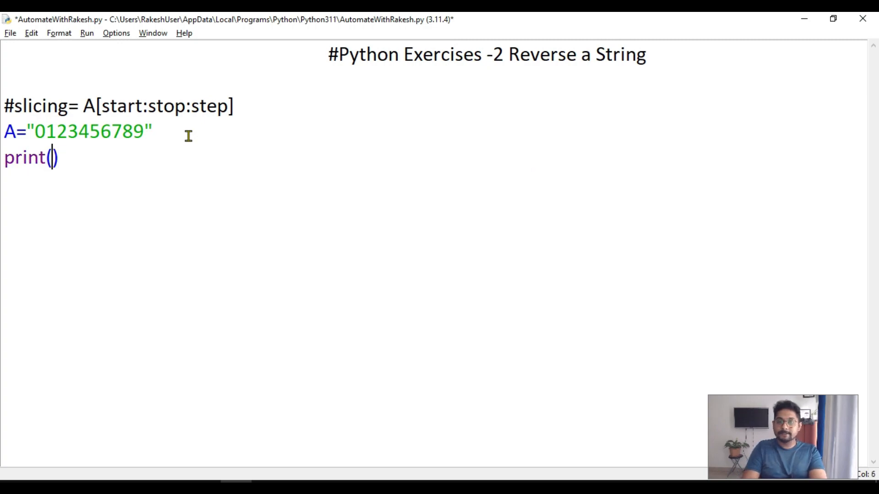
{"action": "type", "text": "A"}
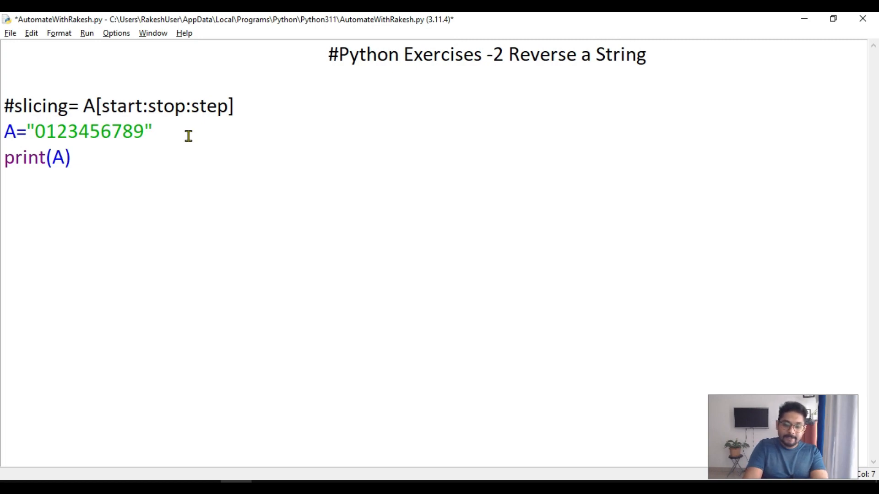
{"action": "type", "text": "["}
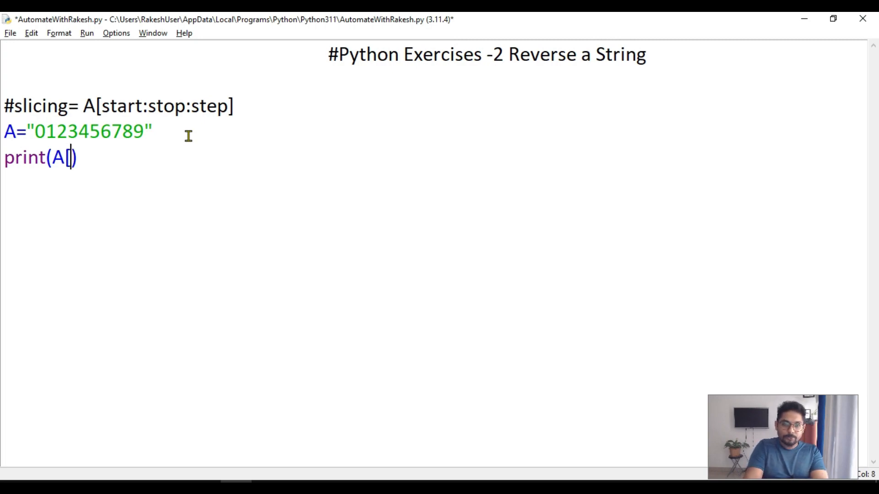
{"action": "type", "text": "]"}
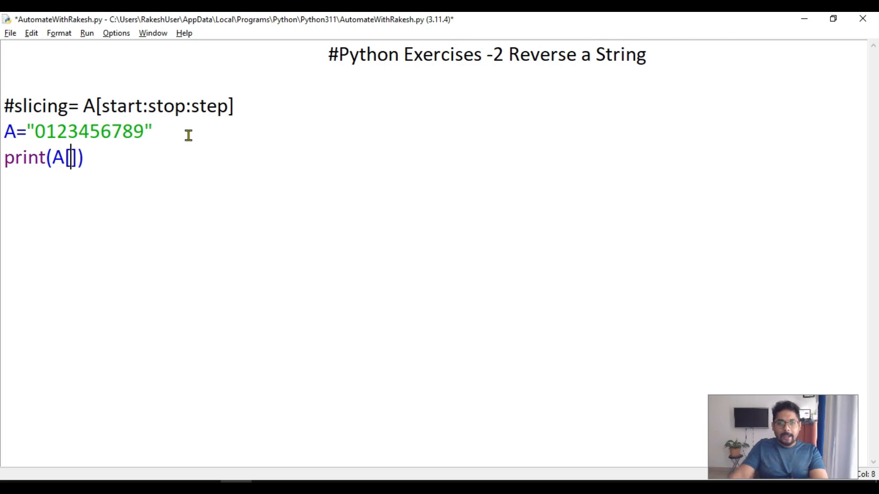
{"action": "mouse_move", "coordinate": [164, 171]}
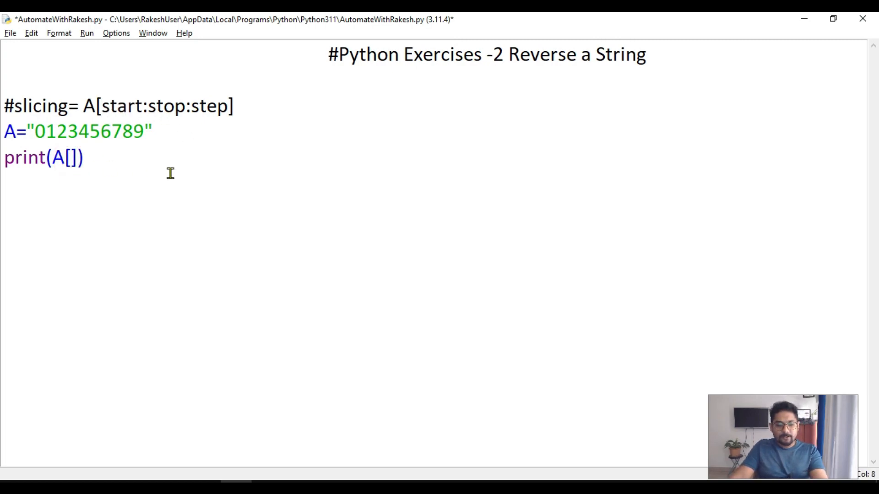
{"action": "type", "text": "1"}
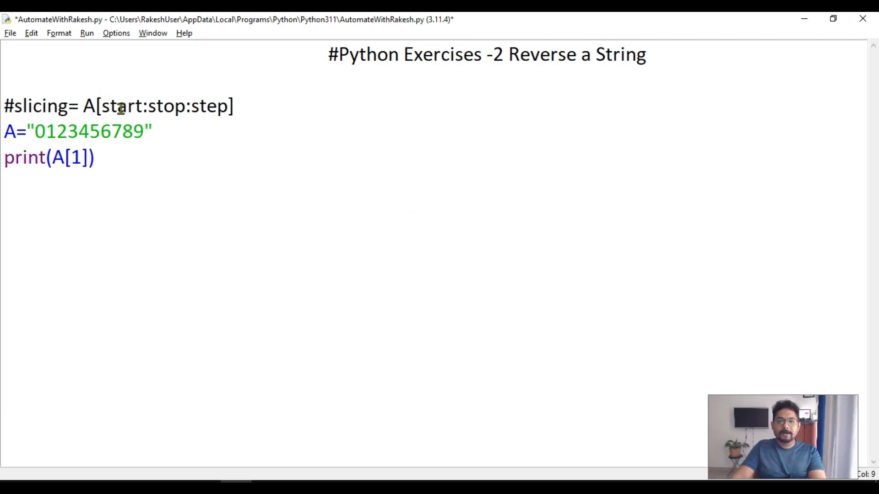
{"action": "left_click", "coordinate": [80, 157]}
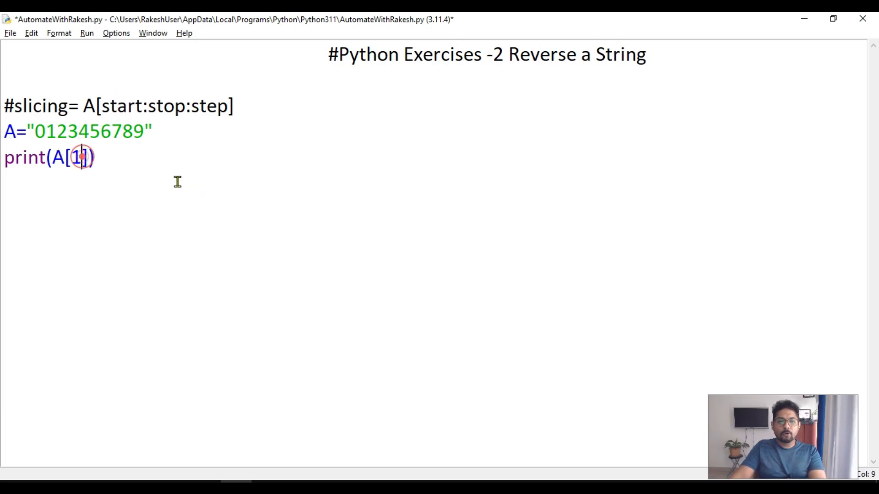
{"action": "type", "text": ":"}
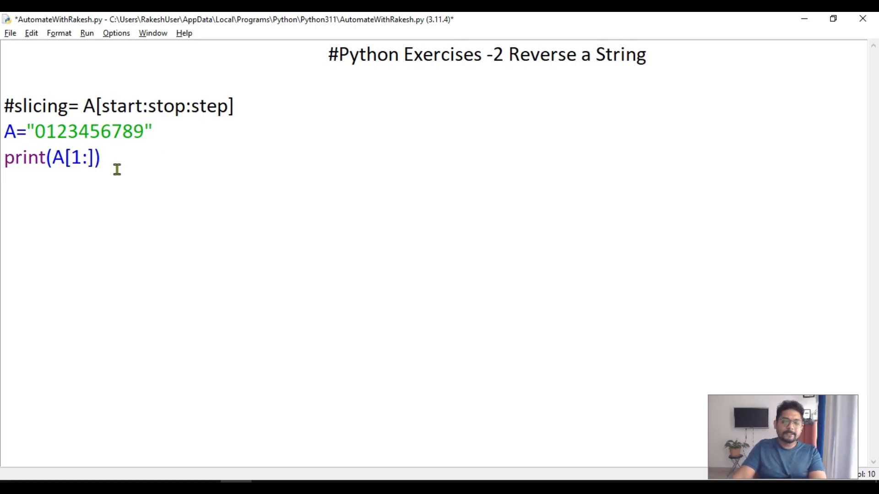
{"action": "type", "text": "7"}
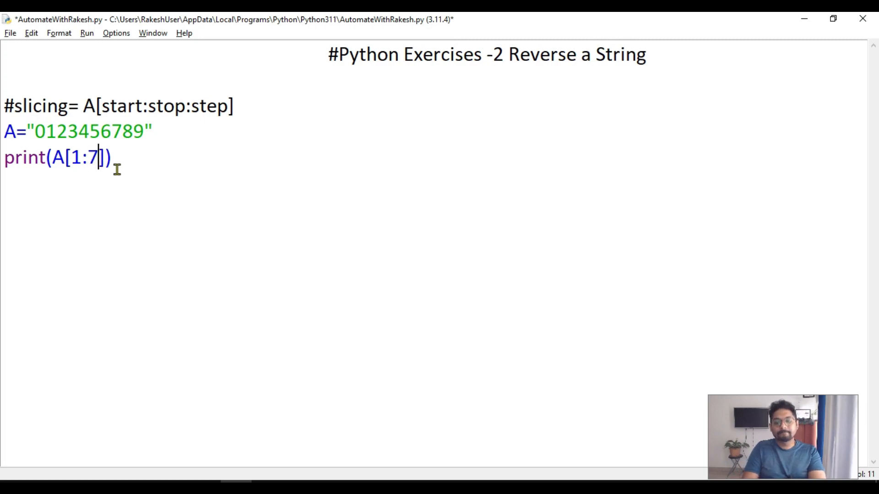
{"action": "type", "text": ":"}
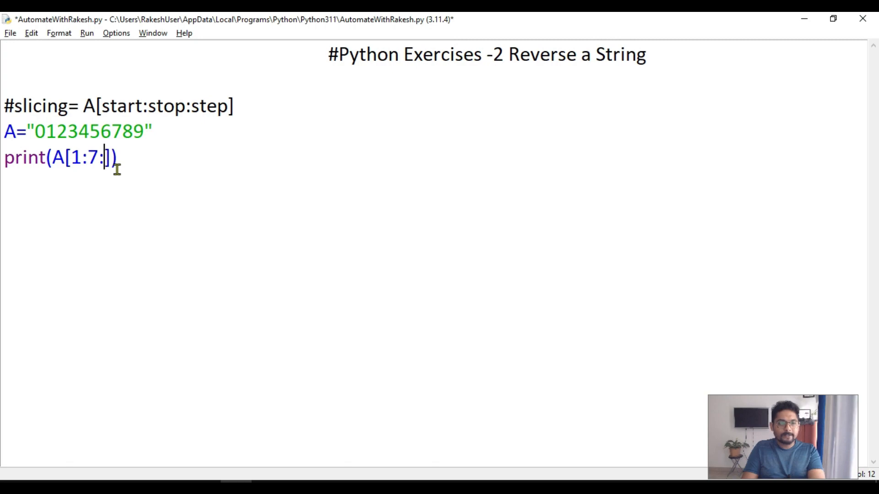
{"action": "type", "text": "1"}
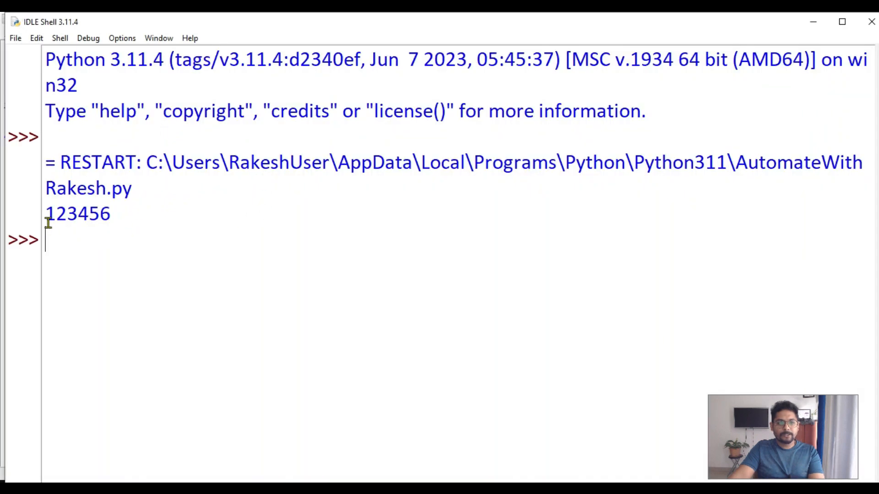
Drop the start index 1 from the slice, rerun with F5, and confirm output 0123456
{"action": "left_click_drag", "start_coordinate": [56, 213], "coordinate": [110, 213]}
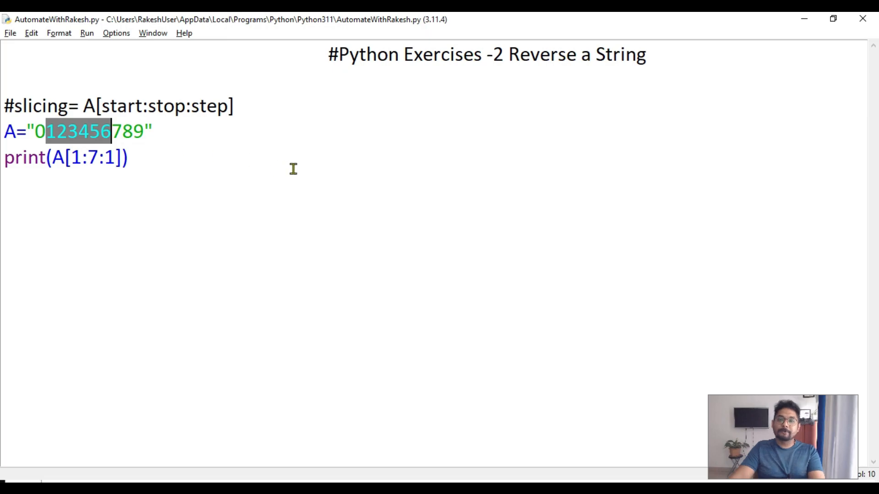
{"action": "key", "text": "F5"}
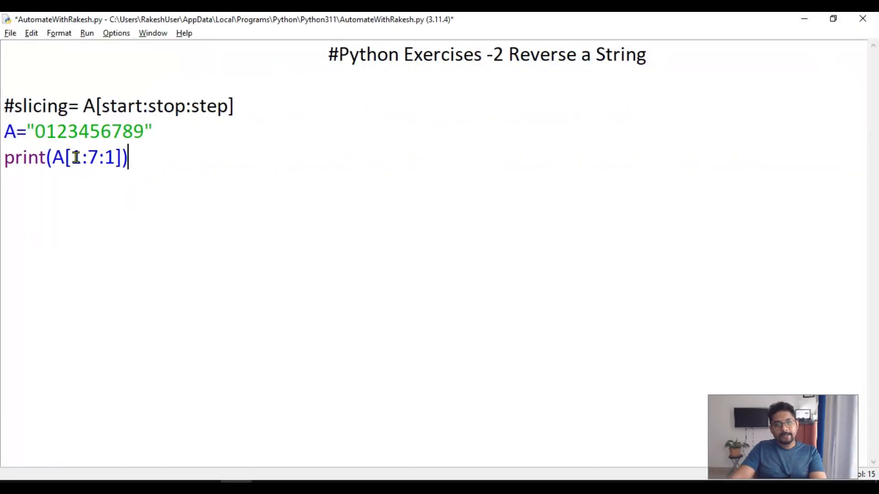
{"action": "double_click", "coordinate": [78, 158]}
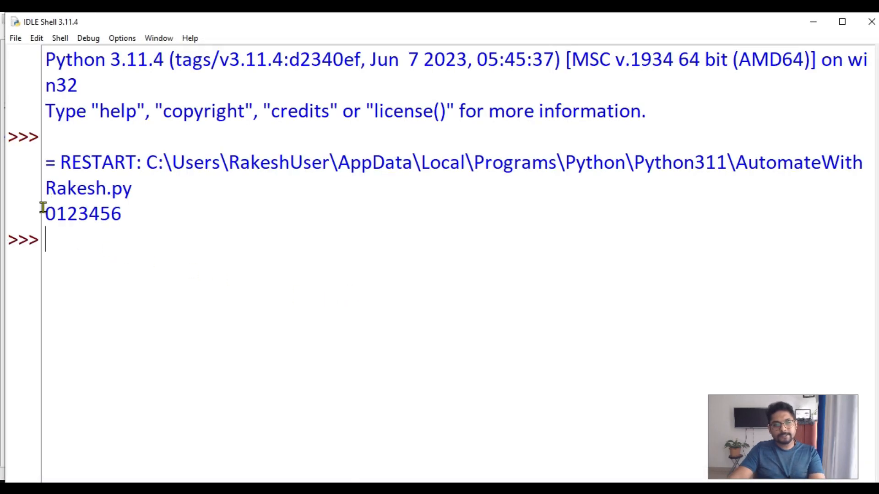
{"action": "double_click", "coordinate": [82, 213]}
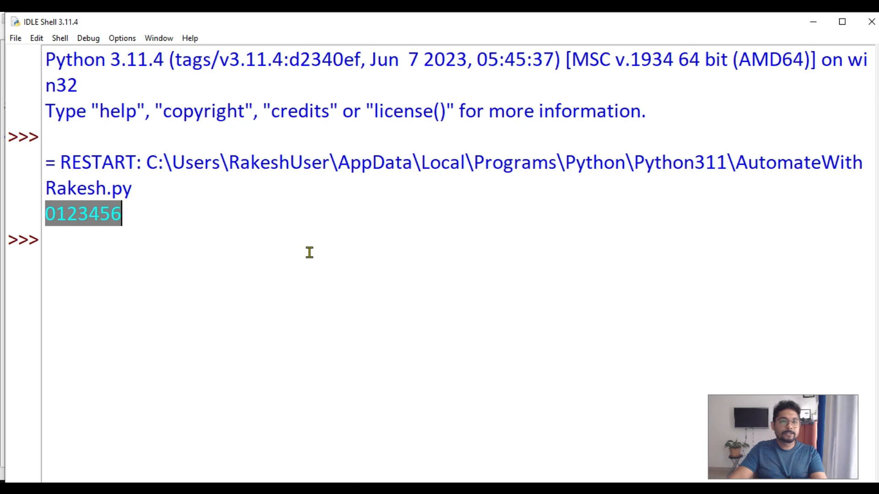
{"action": "mouse_move", "coordinate": [869, 21]}
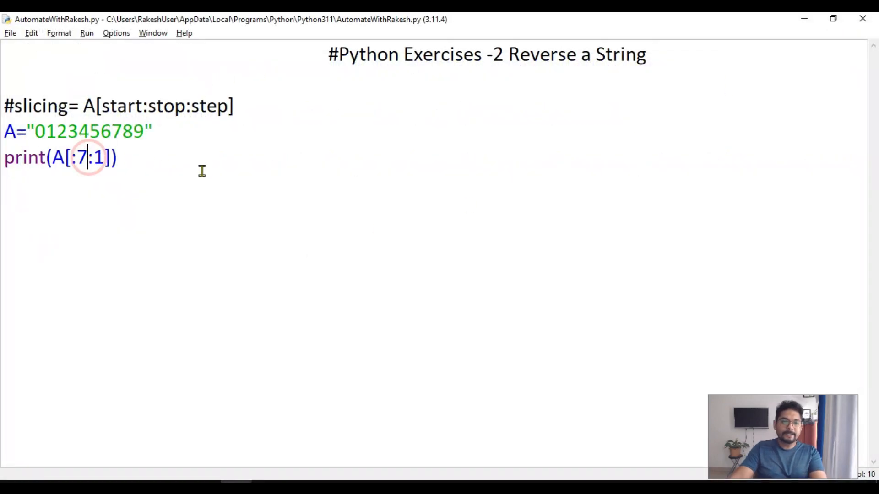
{"action": "key", "text": "Backspace"}
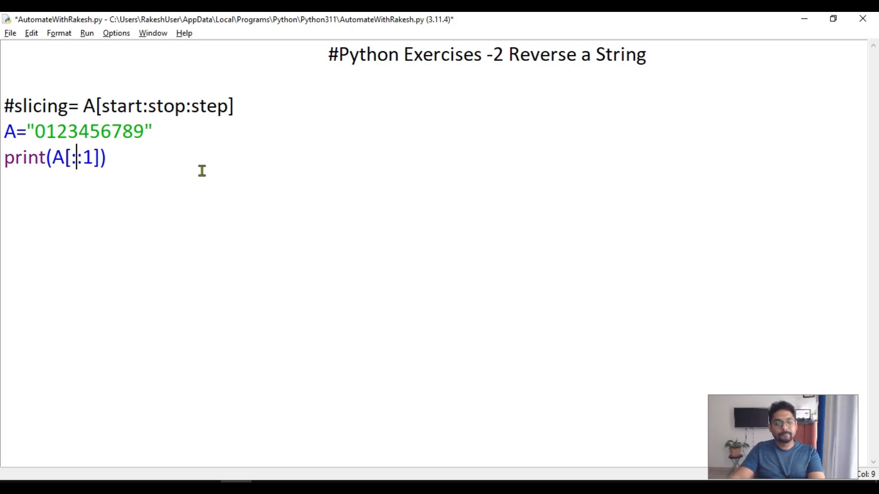
{"action": "key", "text": "ctrl+s"}
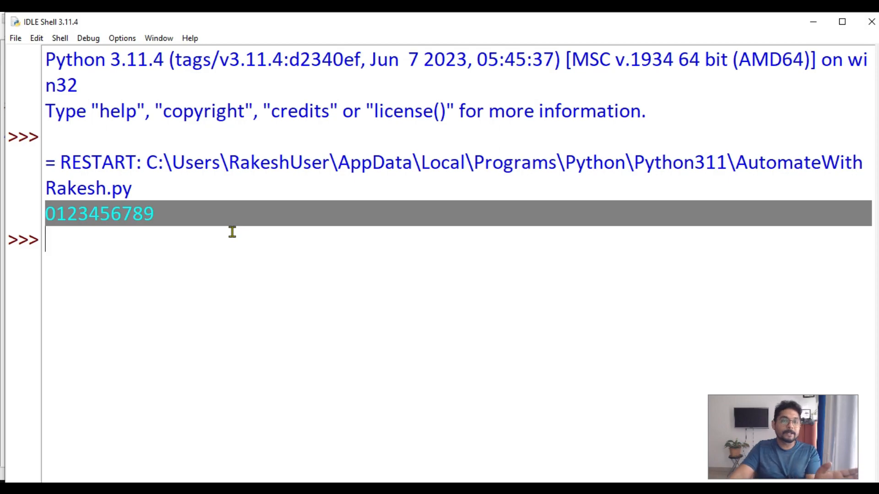
{"action": "mouse_move", "coordinate": [815, 22]}
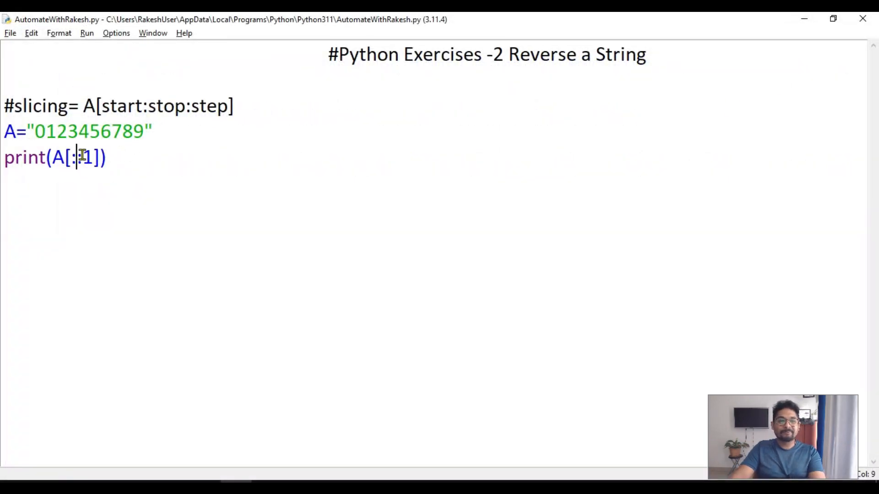
{"action": "type", "text": ":"}
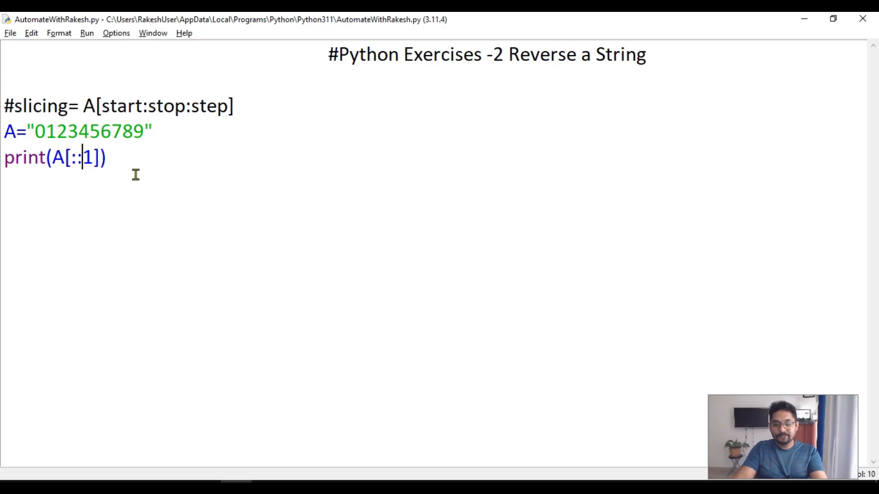
{"action": "type", "text": "-1"}
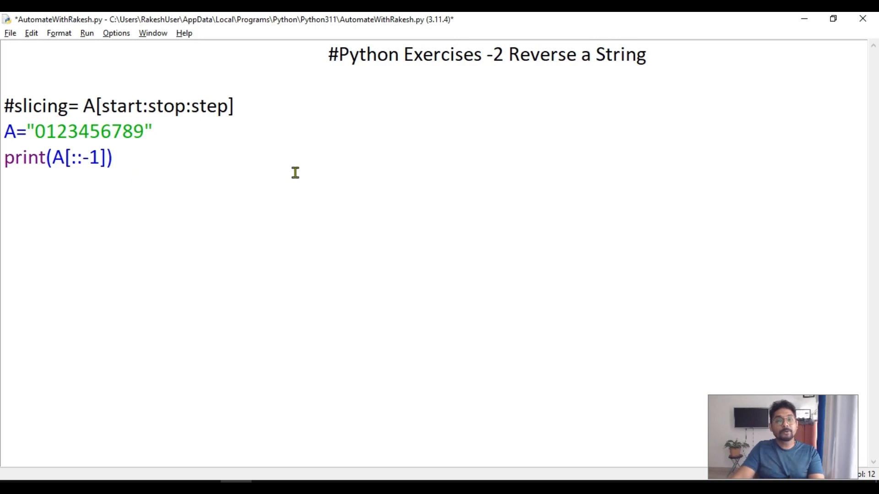
{"action": "key", "text": "ctrl+s"}
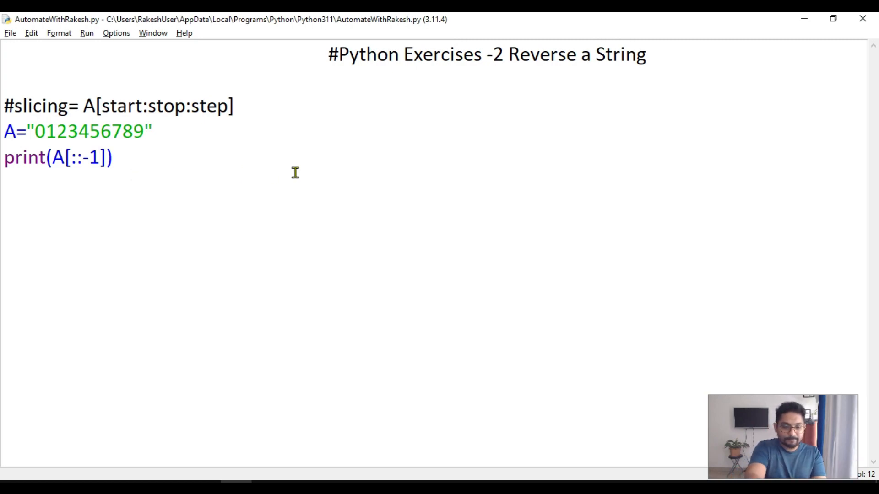
{"action": "key", "text": "F5"}
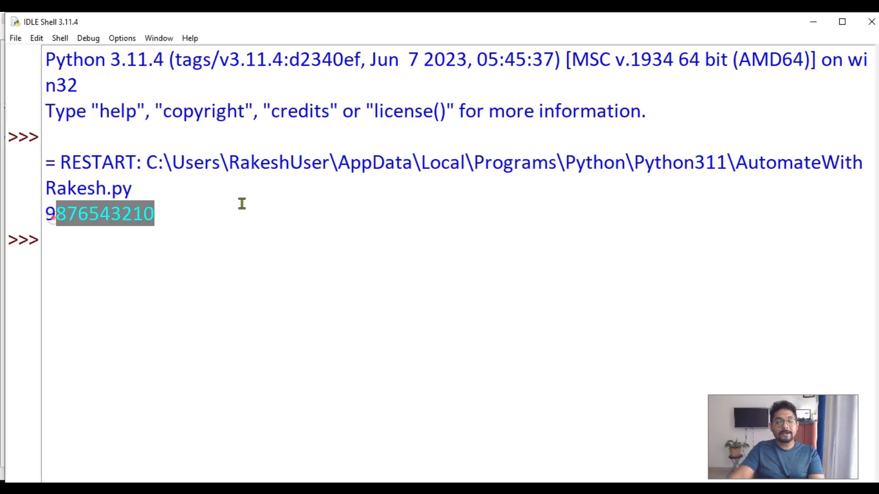
{"action": "mouse_move", "coordinate": [251, 204]}
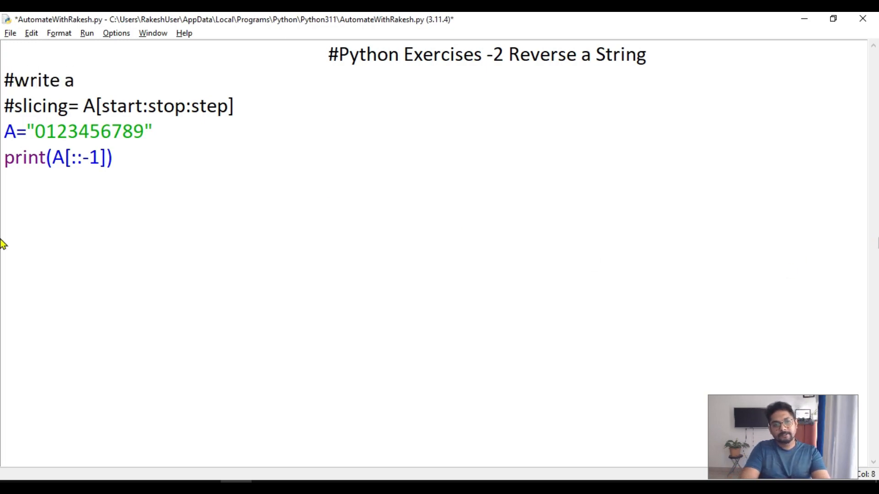
Extend the top comment to '#write a function' and remove the A= and print lines
{"action": "type", "text": "function"}
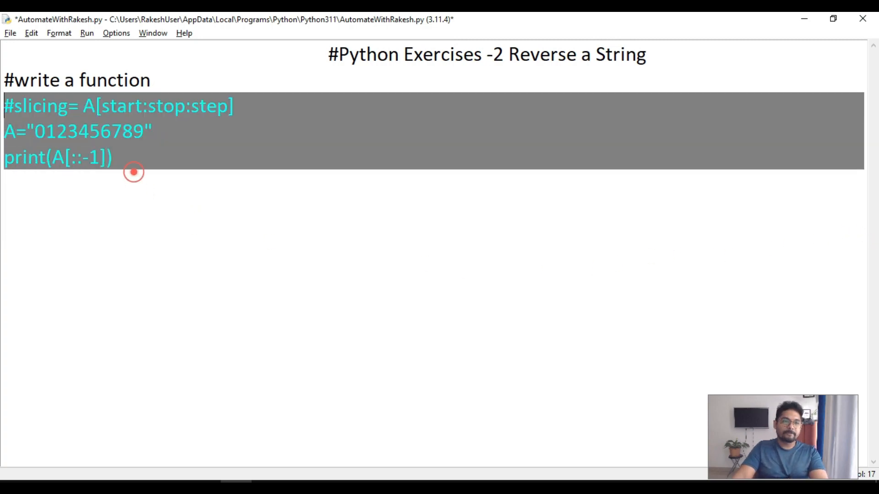
{"action": "left_click", "coordinate": [117, 138]}
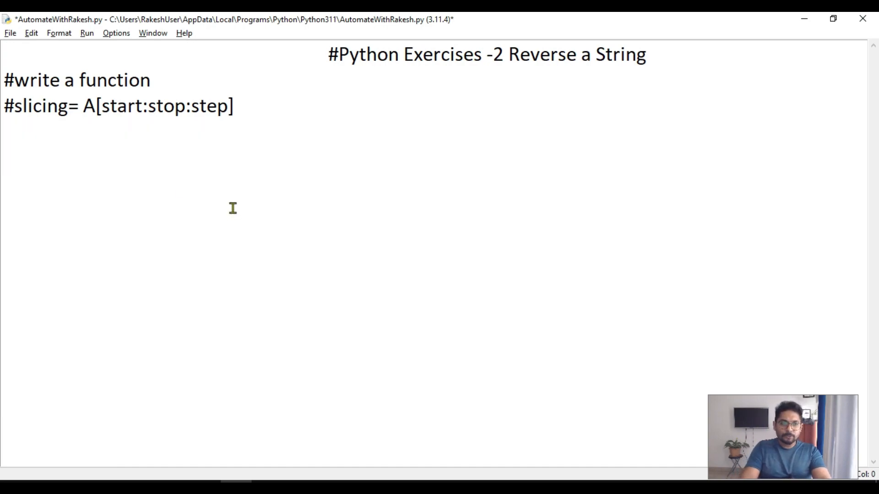
Write the function header def ReverseString(A): under the comments
{"action": "type", "text": "def"}
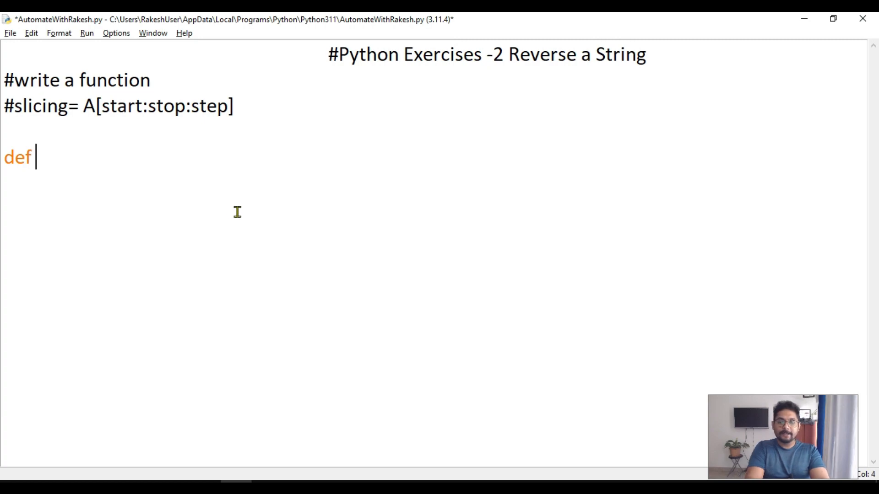
{"action": "type", "text": "r"}
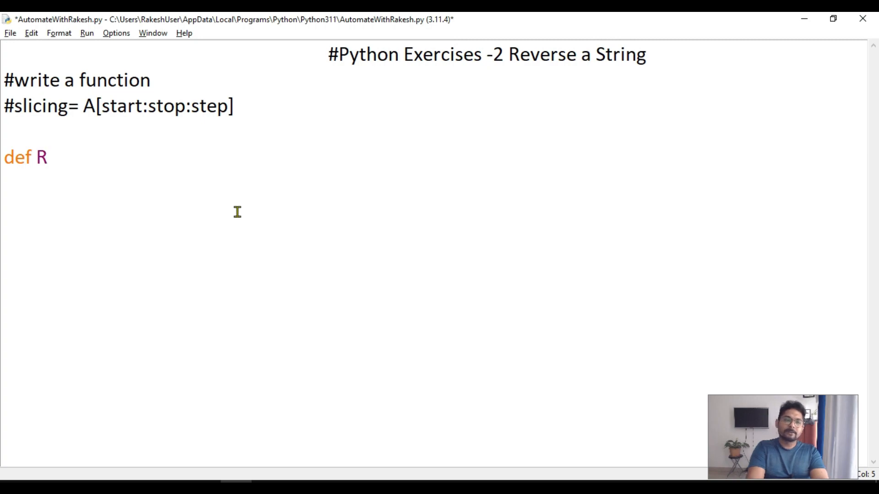
{"action": "type", "text": "everse"}
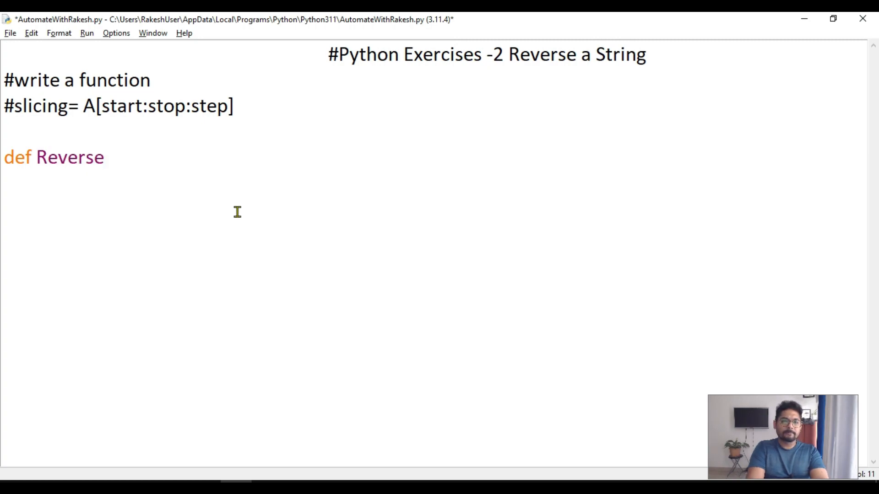
{"action": "type", "text": "String"}
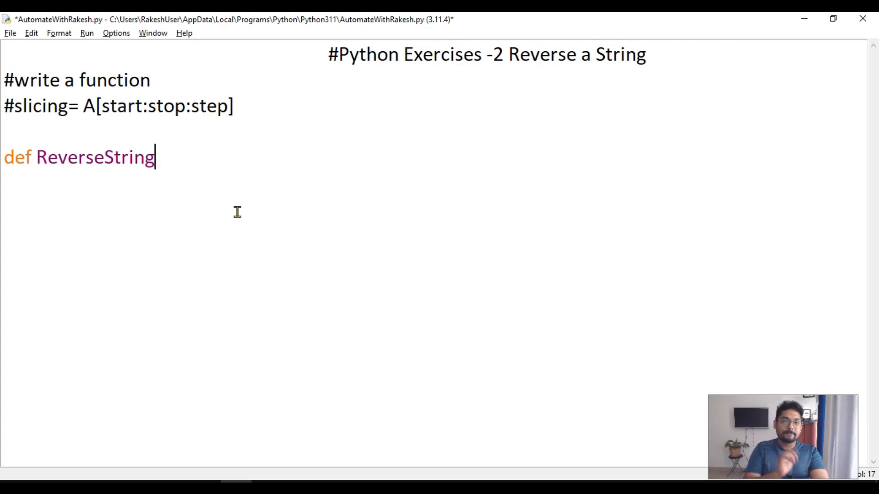
{"action": "type", "text": "("}
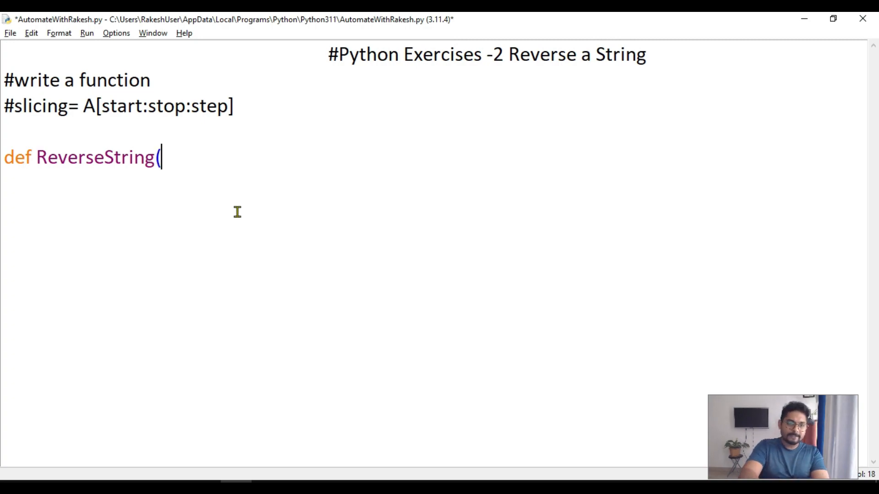
{"action": "type", "text": ")"}
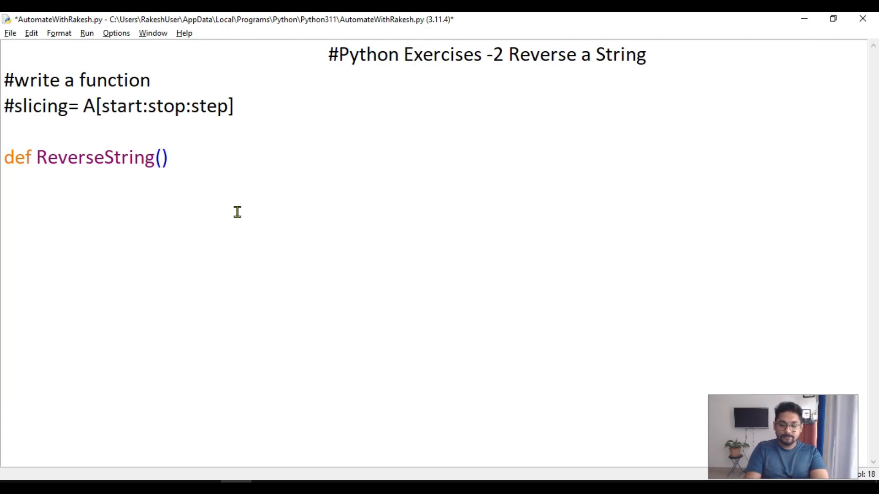
{"action": "type", "text": "A"}
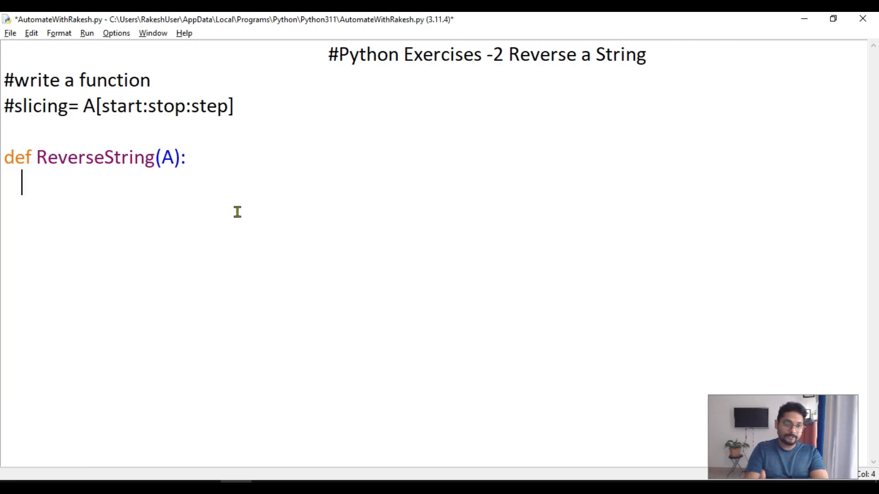
Give the function the indented body return A[::-1]
{"action": "type", "text": "ret"}
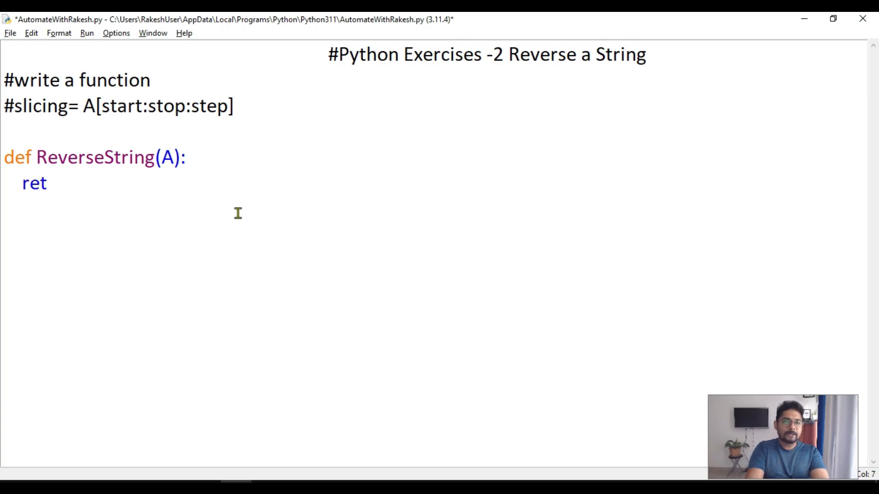
{"action": "type", "text": "urn"}
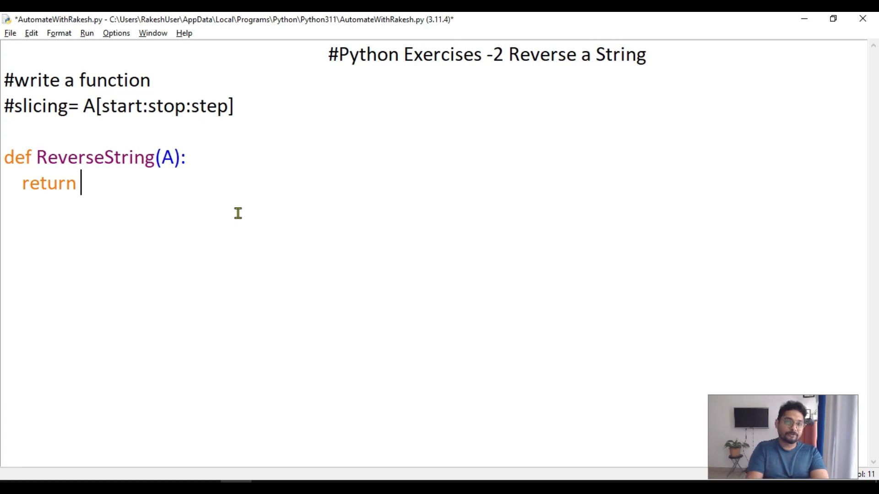
{"action": "type", "text": "A"}
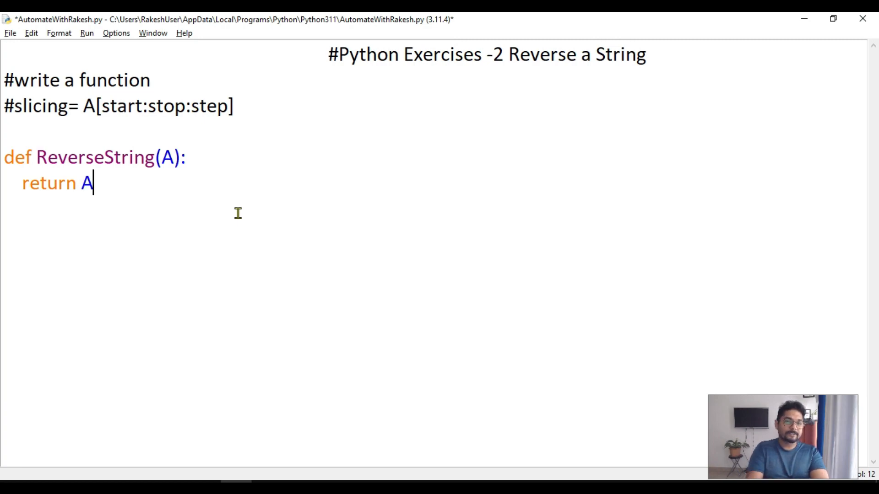
{"action": "type", "text": "["}
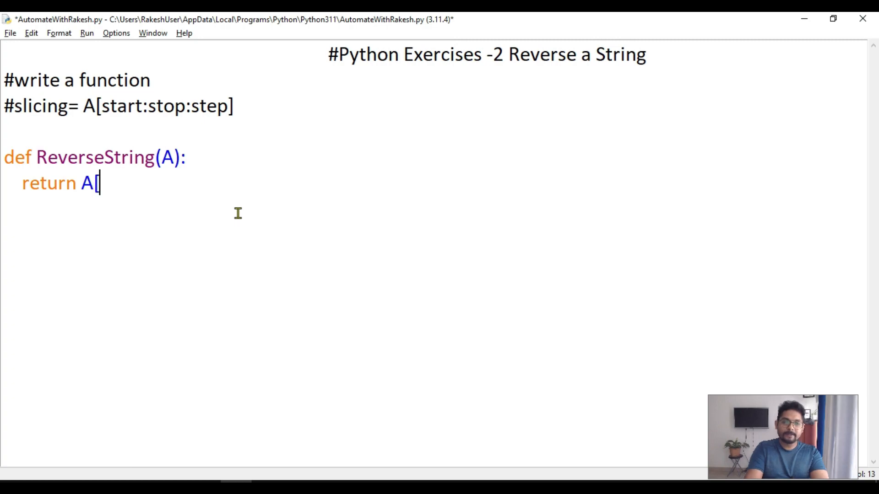
{"action": "type", "text": "]"}
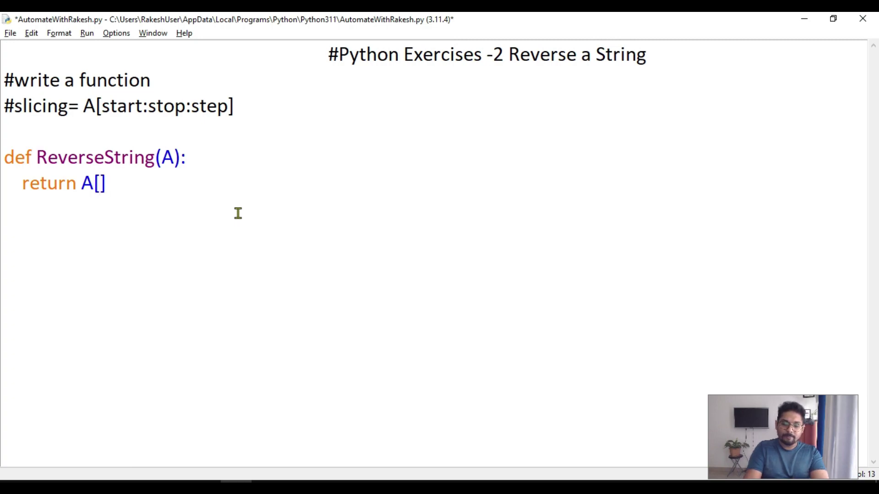
{"action": "type", "text": ":"}
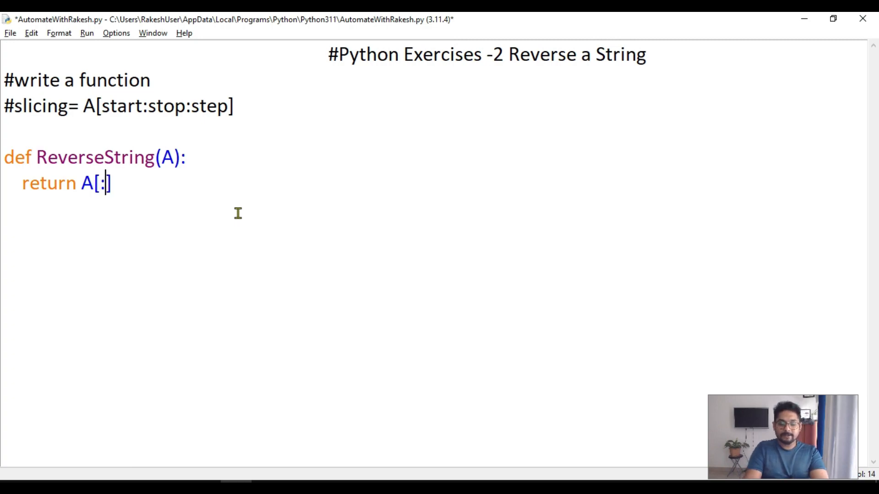
{"action": "type", "text": ":"}
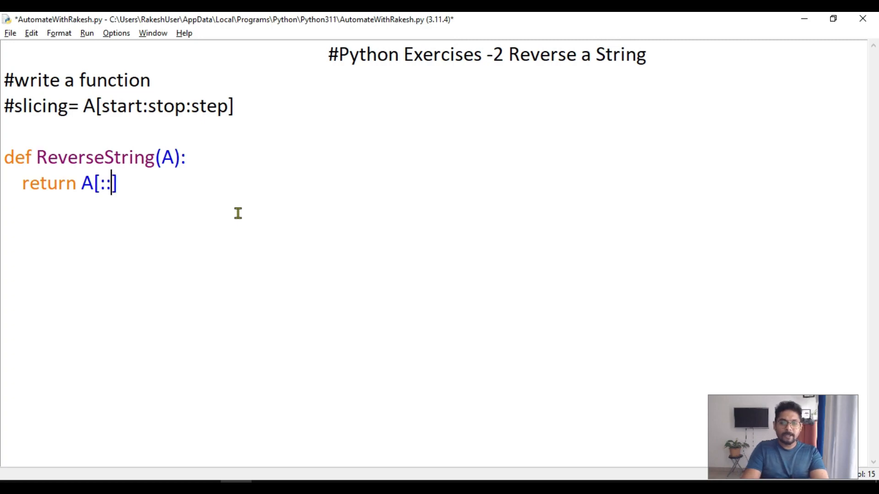
{"action": "type", "text": "-1"}
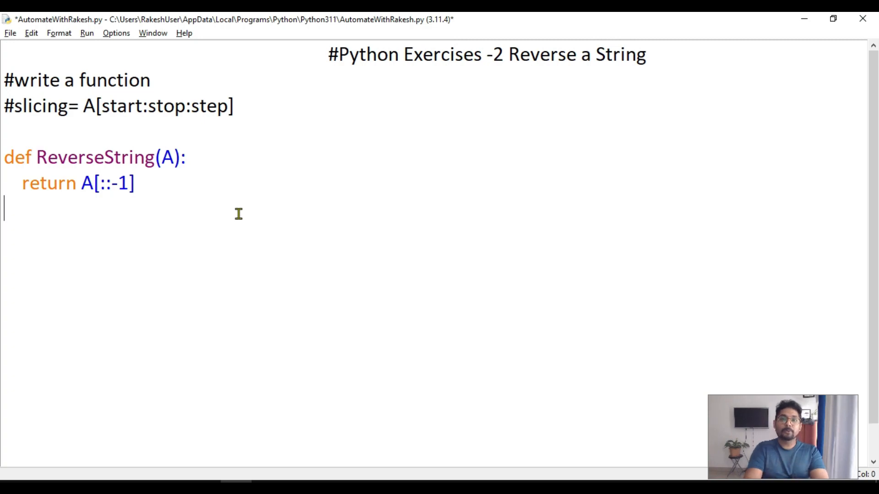
{"action": "mouse_move", "coordinate": [231, 212]}
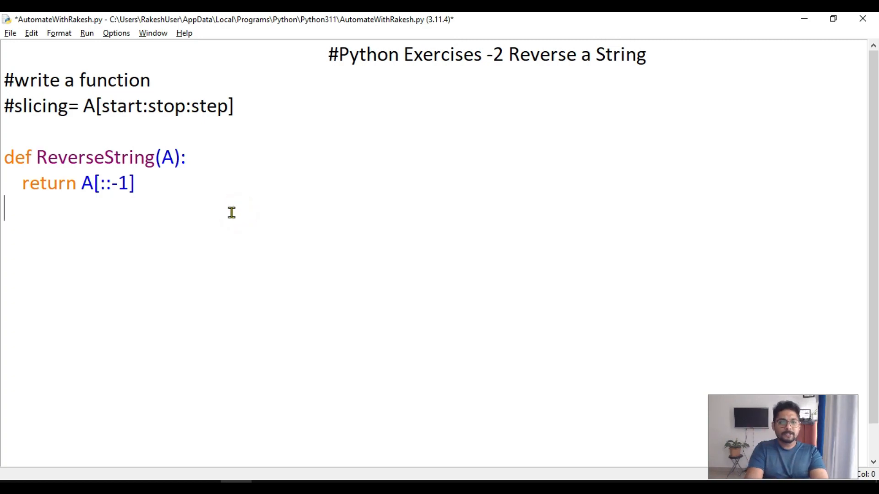
Type A=str(input("Enter anything to reverse:")) below the function
{"action": "type", "text": "A="}
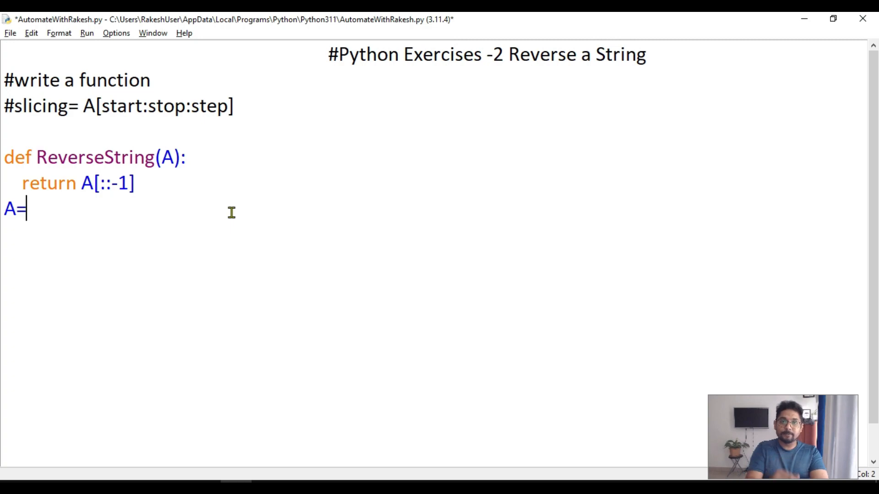
{"action": "type", "text": "input"}
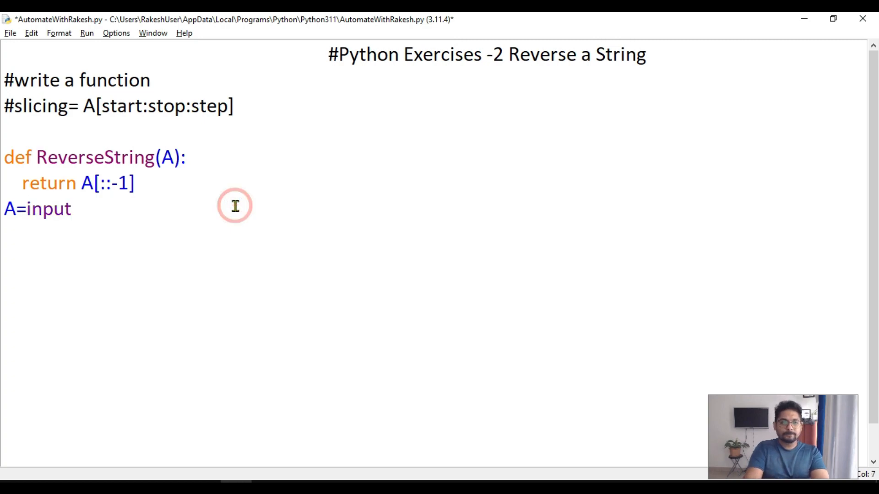
{"action": "type", "text": "()"}
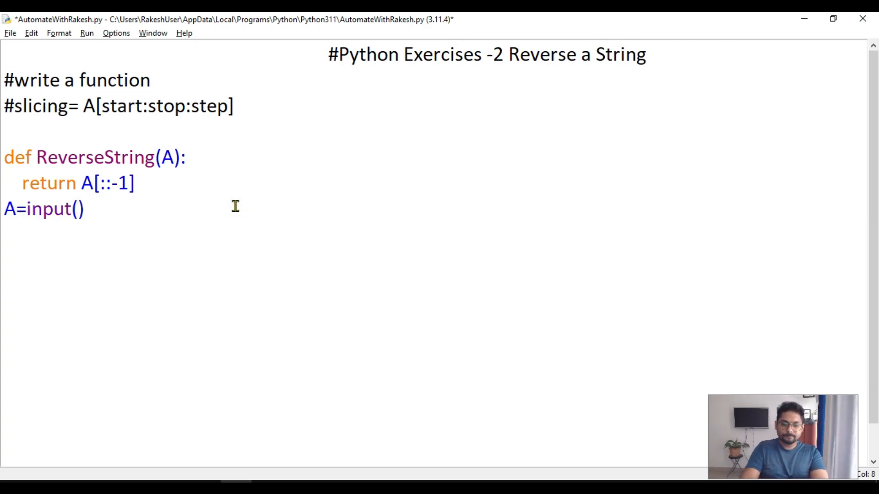
{"action": "type", "text": "\"Enter\""}
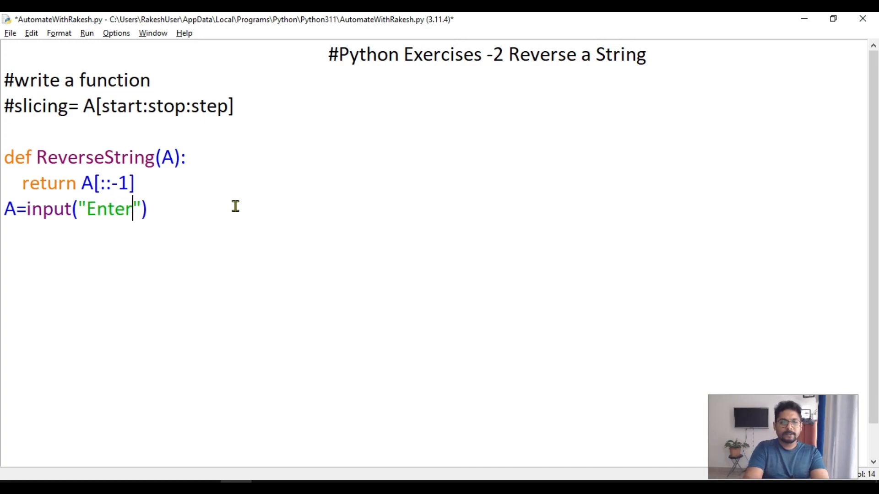
{"action": "type", "text": "anything t"}
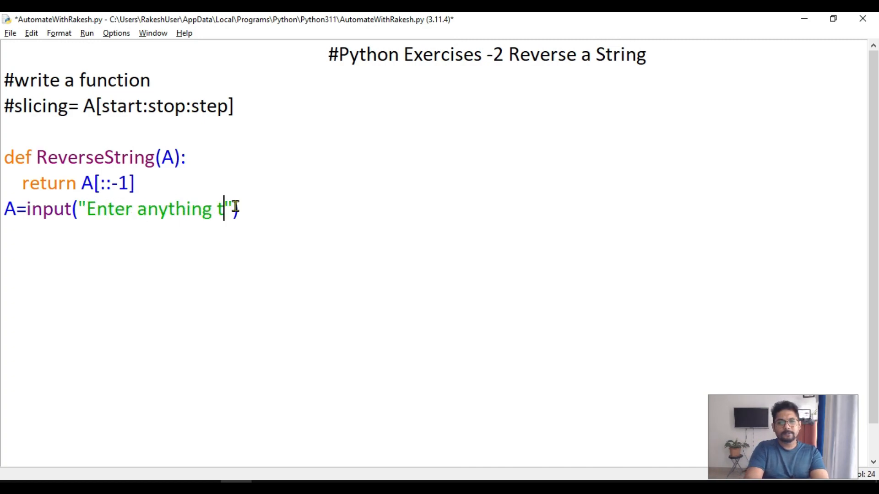
{"action": "type", "text": "o rever"}
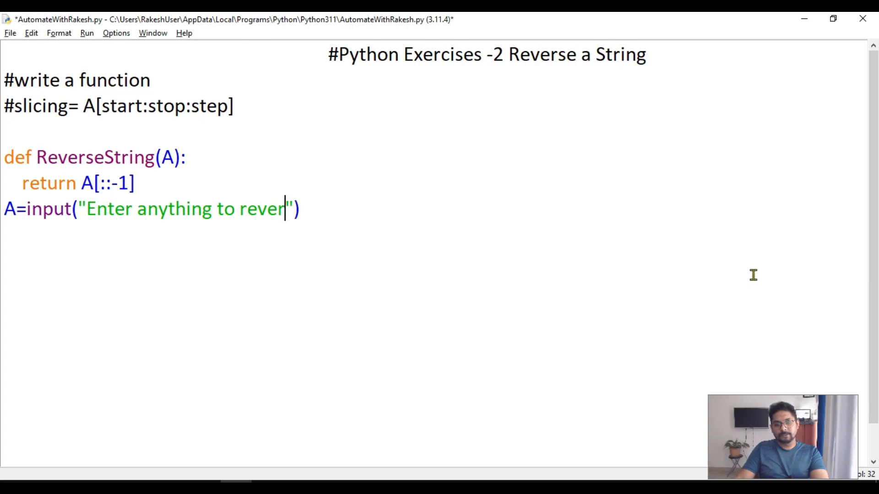
{"action": "type", "text": "se:"}
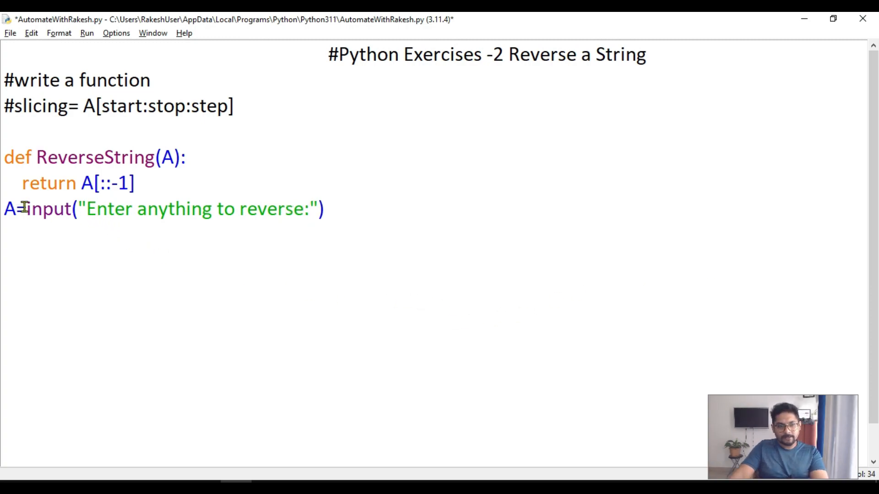
{"action": "type", "text": "str"}
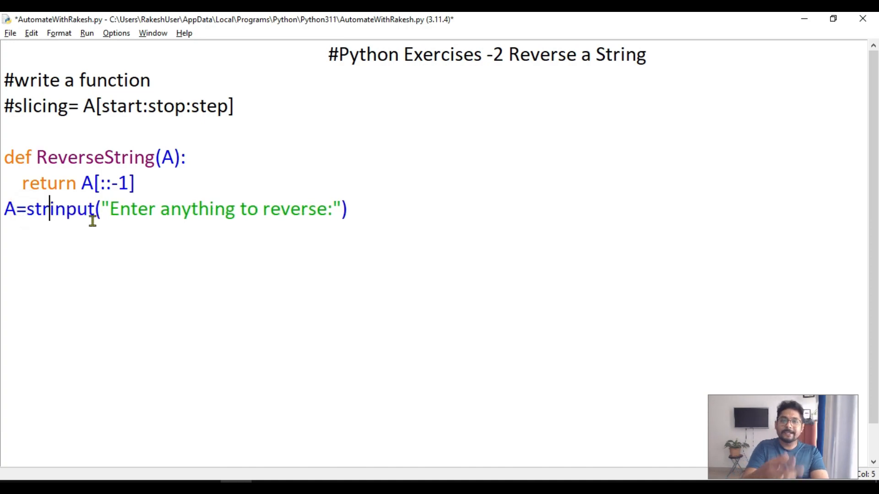
{"action": "type", "text": "("}
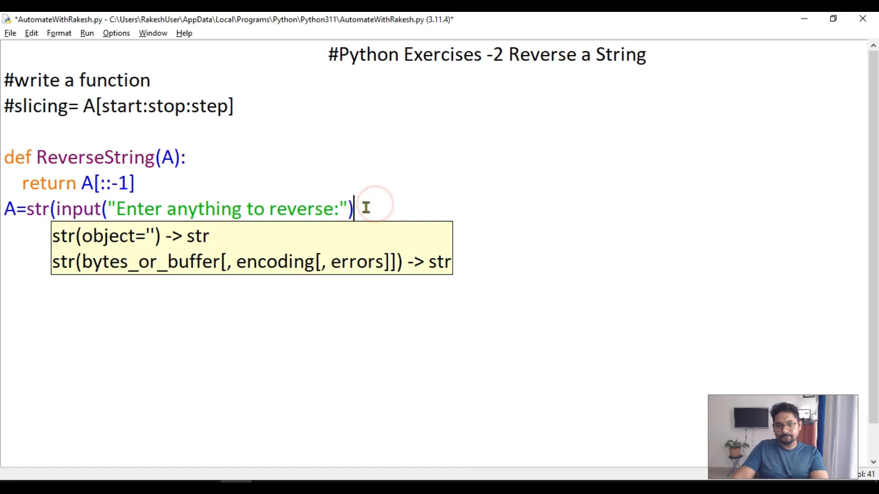
{"action": "type", "text": ")"}
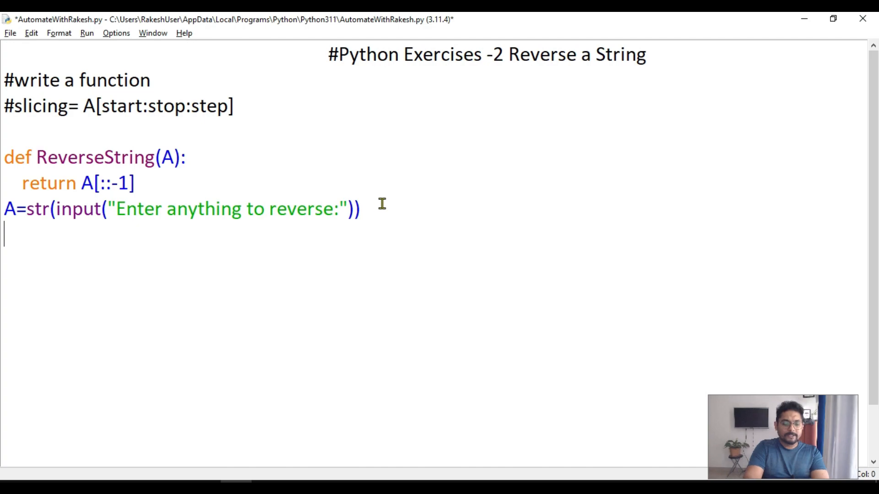
Rename the input variable A to B and add C=ReverseString(B)
{"action": "type", "text": "A"}
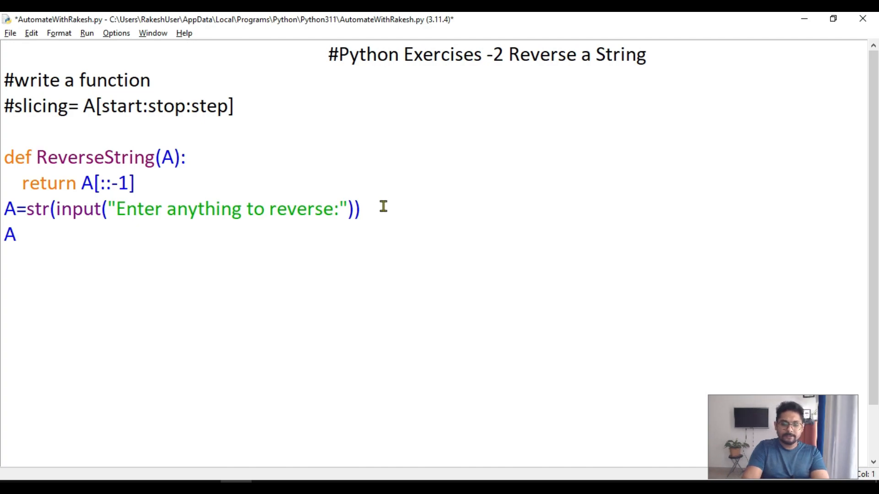
{"action": "type", "text": "=Re"}
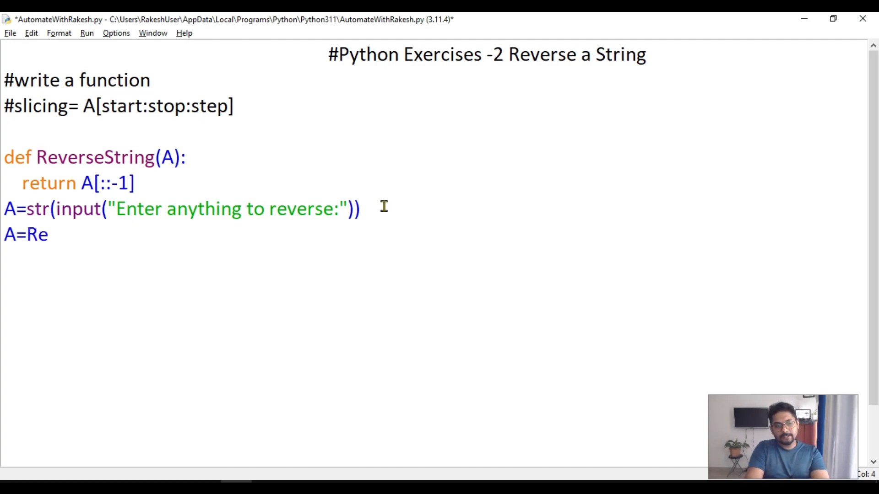
{"action": "type", "text": "verse"}
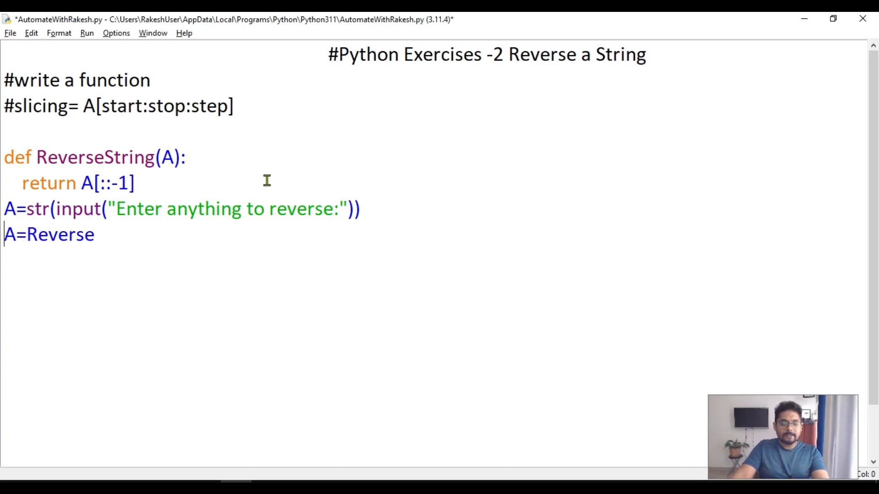
{"action": "double_click", "coordinate": [137, 157]}
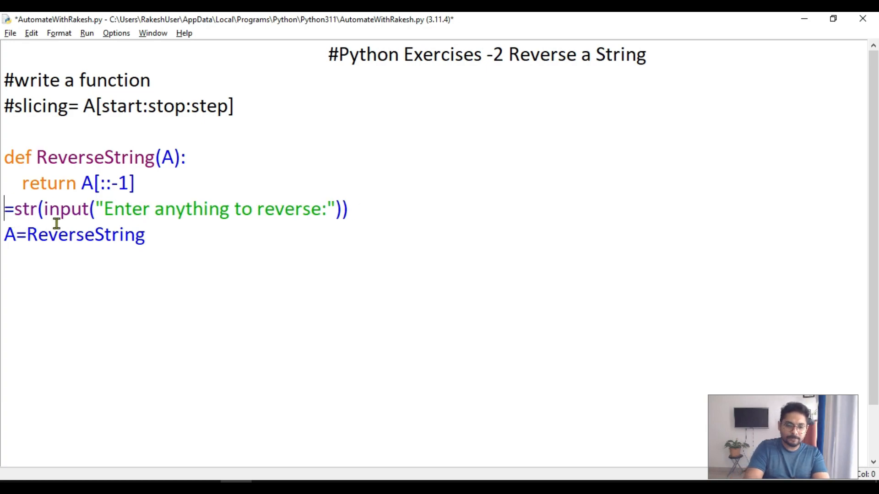
{"action": "type", "text": "B"}
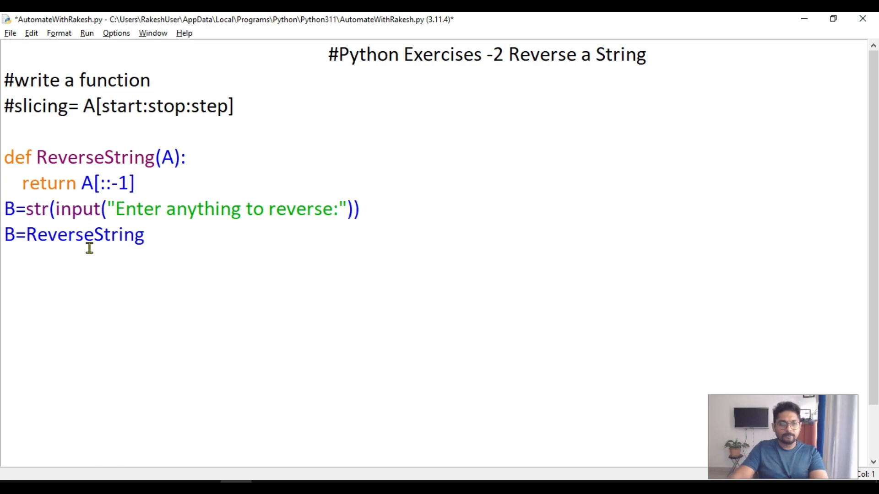
{"action": "type", "text": "("}
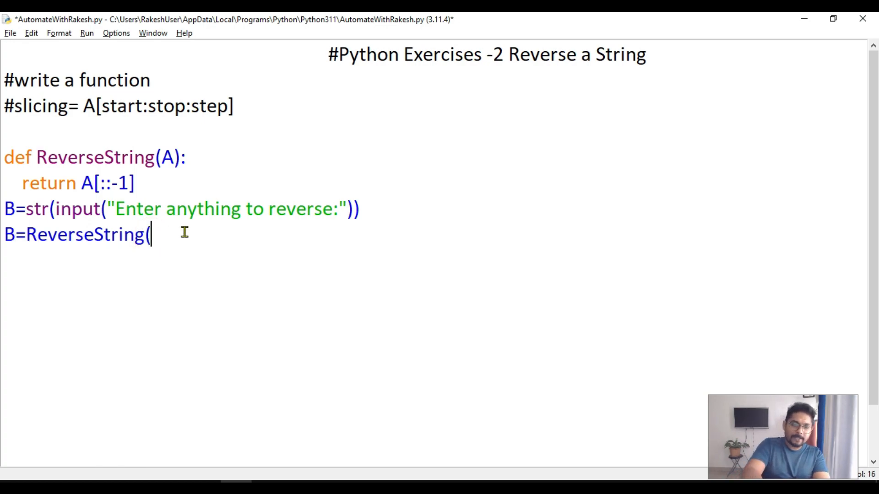
{"action": "type", "text": "B)"}
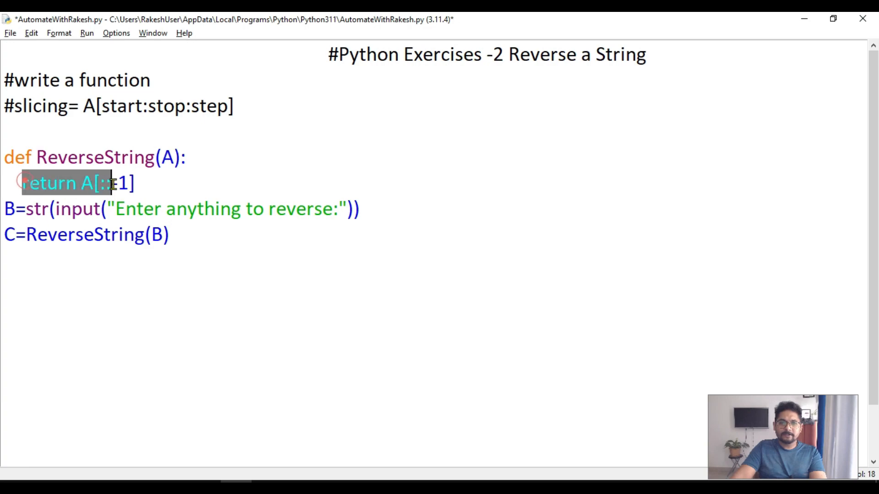
Finish the script with print (C) and save it with Ctrl+S
{"action": "left_click", "coordinate": [65, 227]}
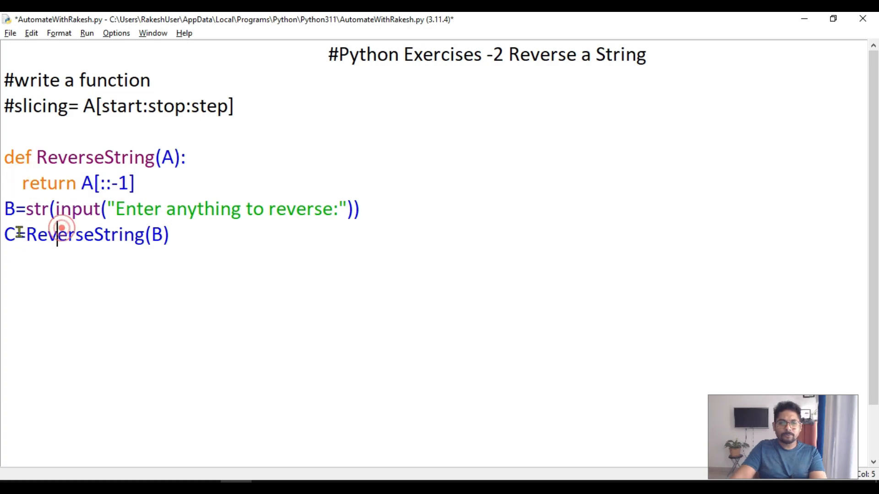
{"action": "left_click", "coordinate": [171, 234]}
{"action": "type", "text": "print"}
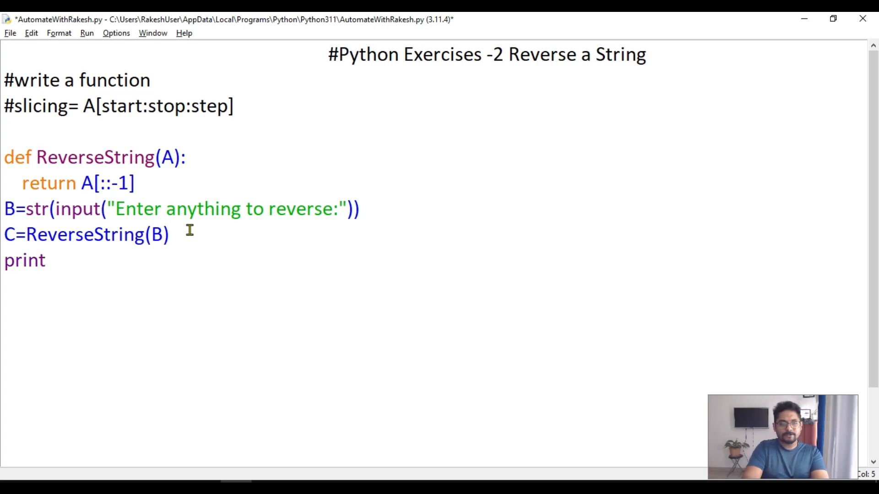
{"action": "type", "text": "("}
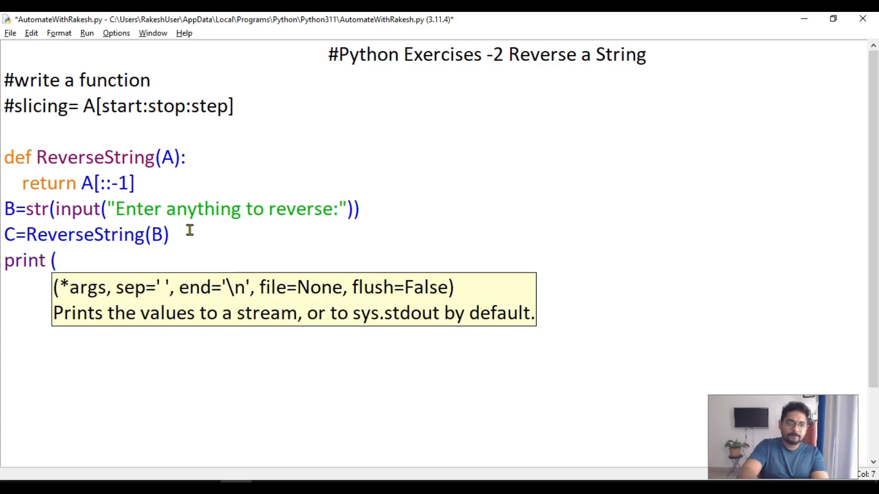
{"action": "type", "text": "C)"}
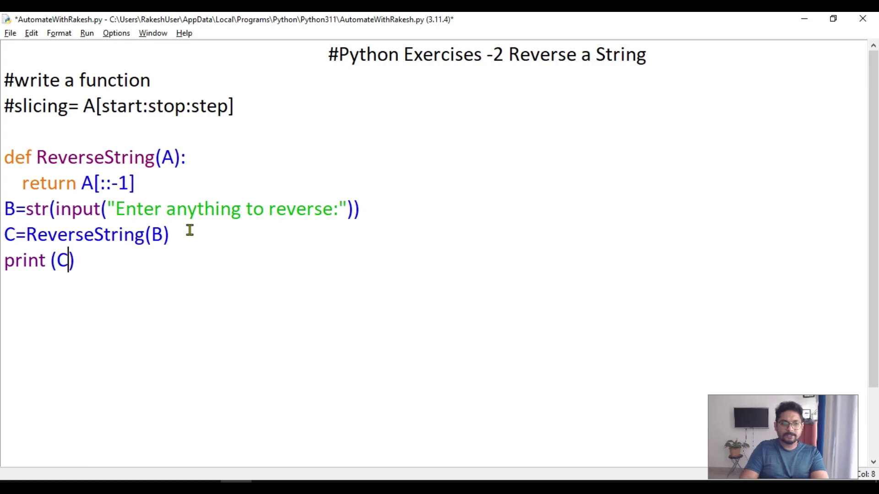
{"action": "key", "text": "ctrl+s"}
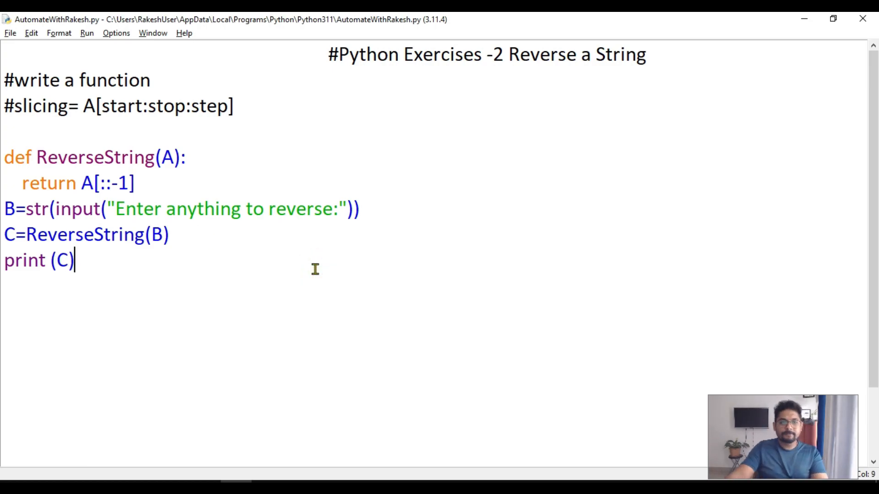
{"action": "key", "text": "F5"}
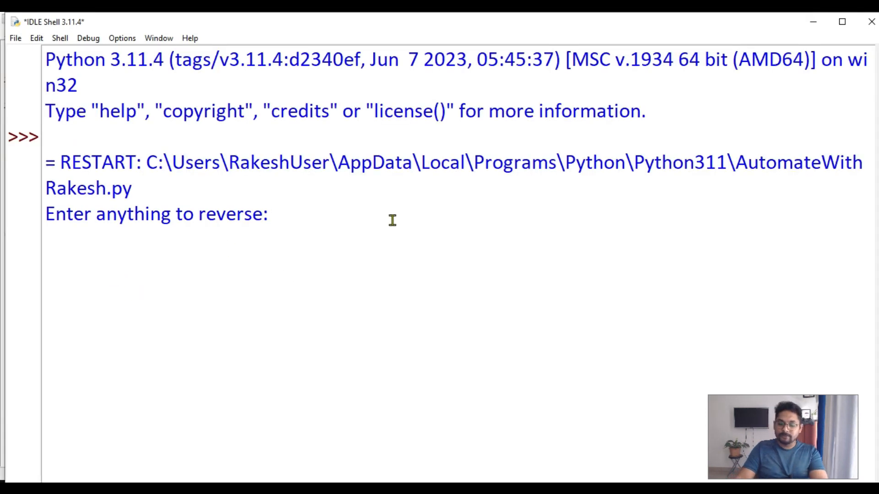
{"action": "type", "text": "0123456"}
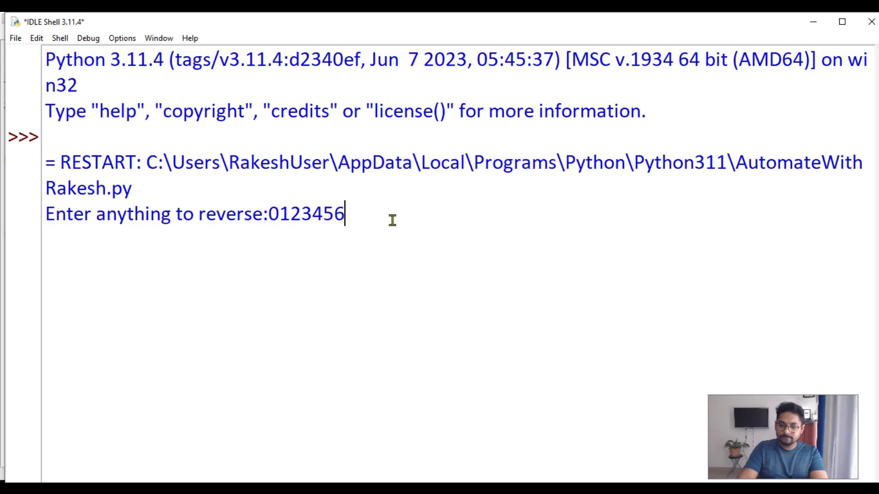
{"action": "type", "text": "789"}
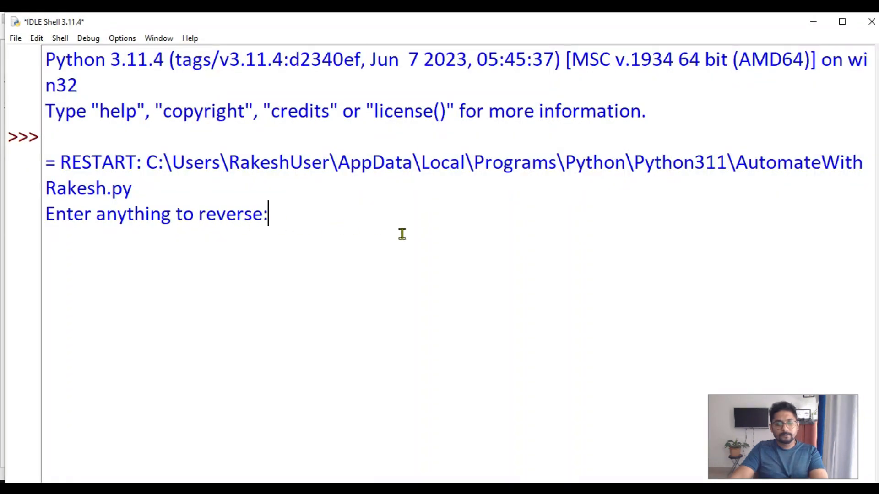
Enter Rakesh at the prompt so the shell prints hsekaR
{"action": "type", "text": "Rakesh"}
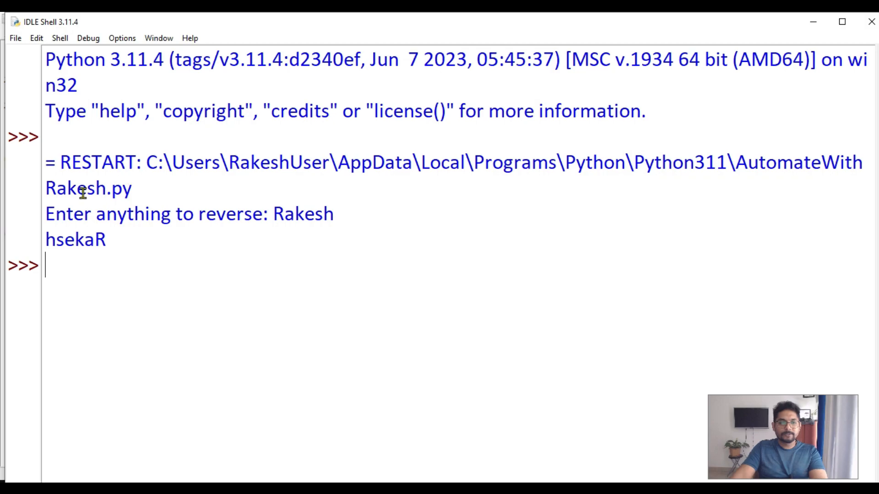
{"action": "mouse_move", "coordinate": [211, 246]}
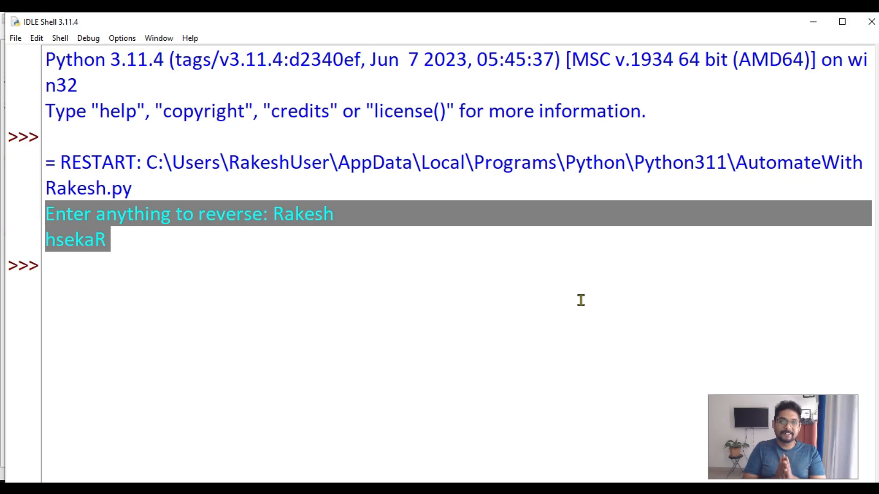
{"action": "mouse_move", "coordinate": [592, 365]}
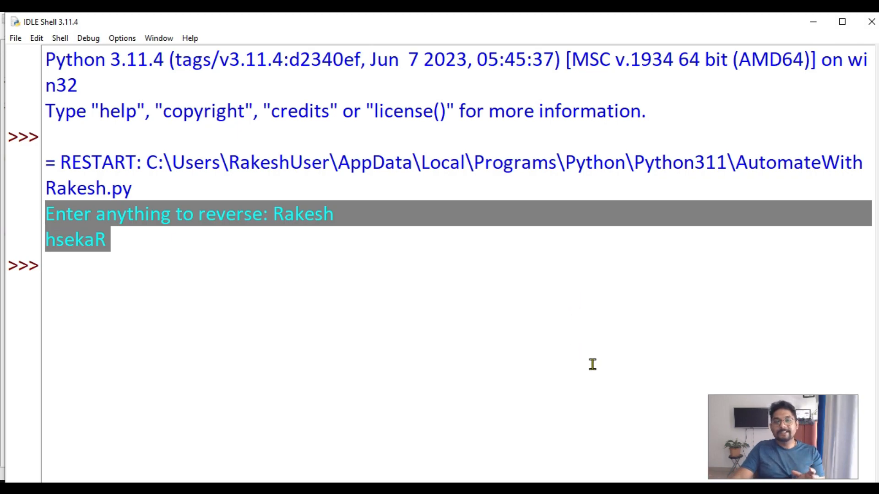